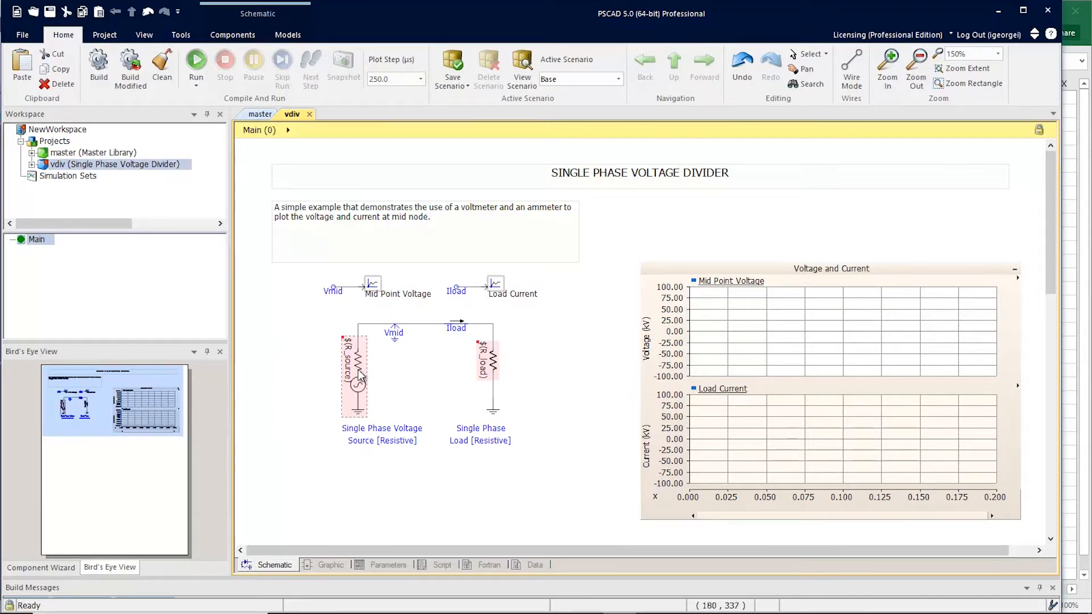
# Step: Review the voltage source's signal and impedance parameters and the load resistor's parameters without changes
pyautogui.doubleClick(353, 377)
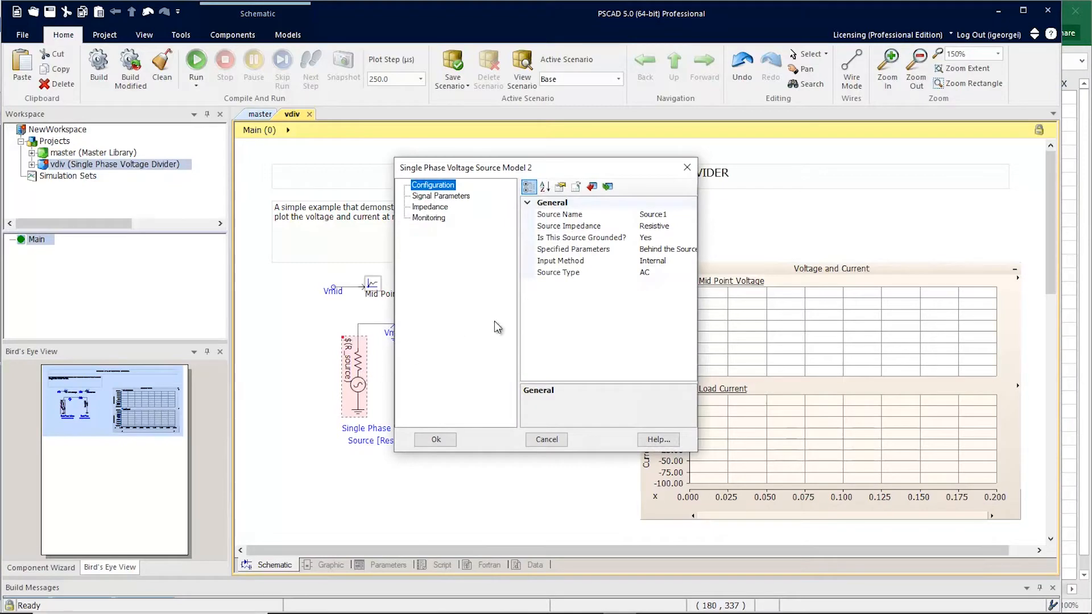
pyautogui.click(441, 196)
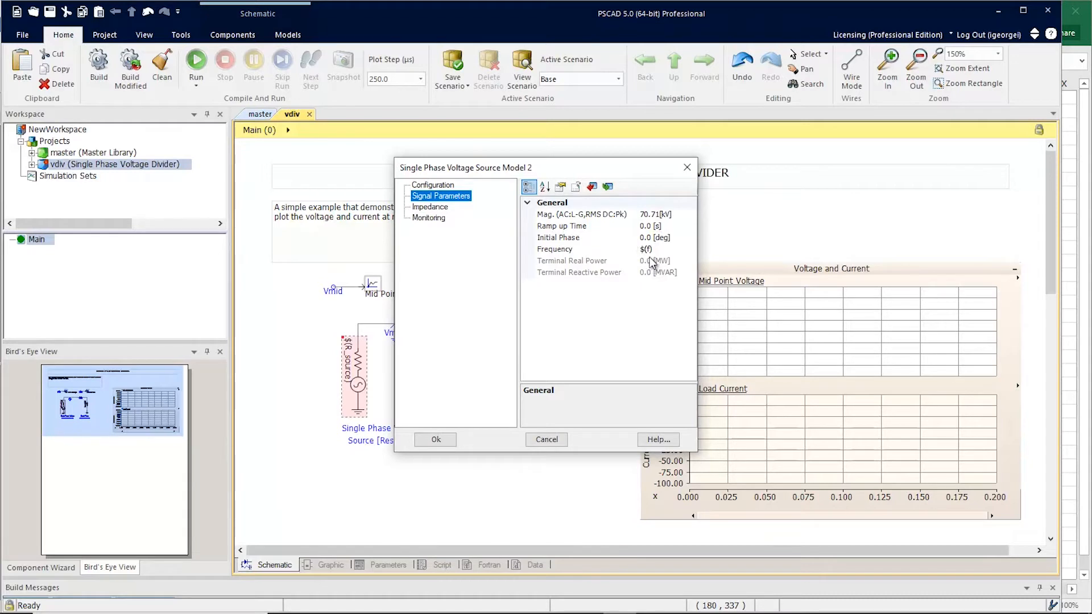
pyautogui.moveTo(655, 259)
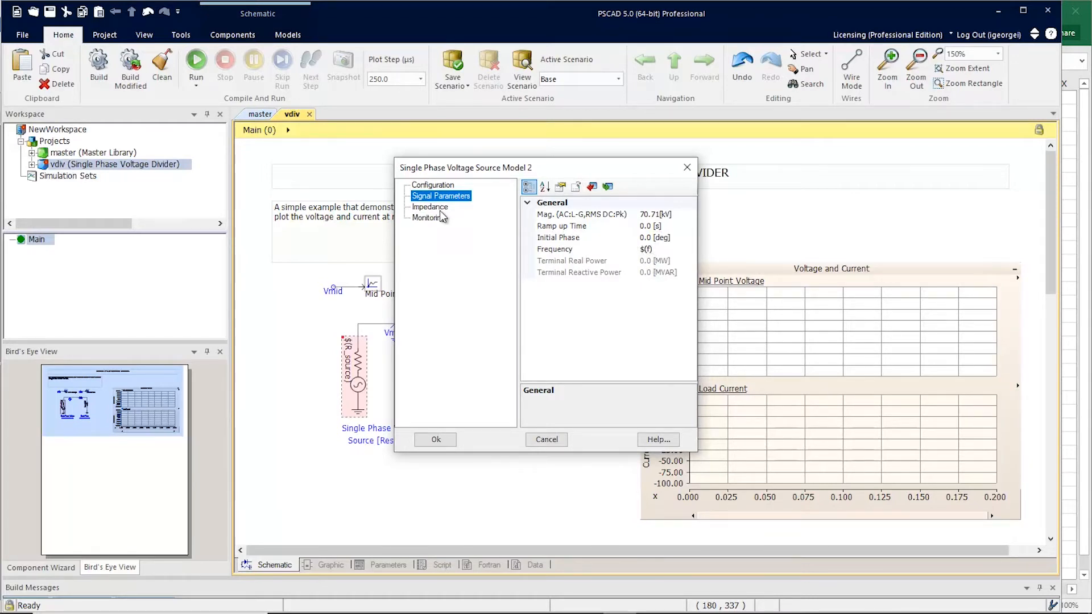
pyautogui.click(428, 206)
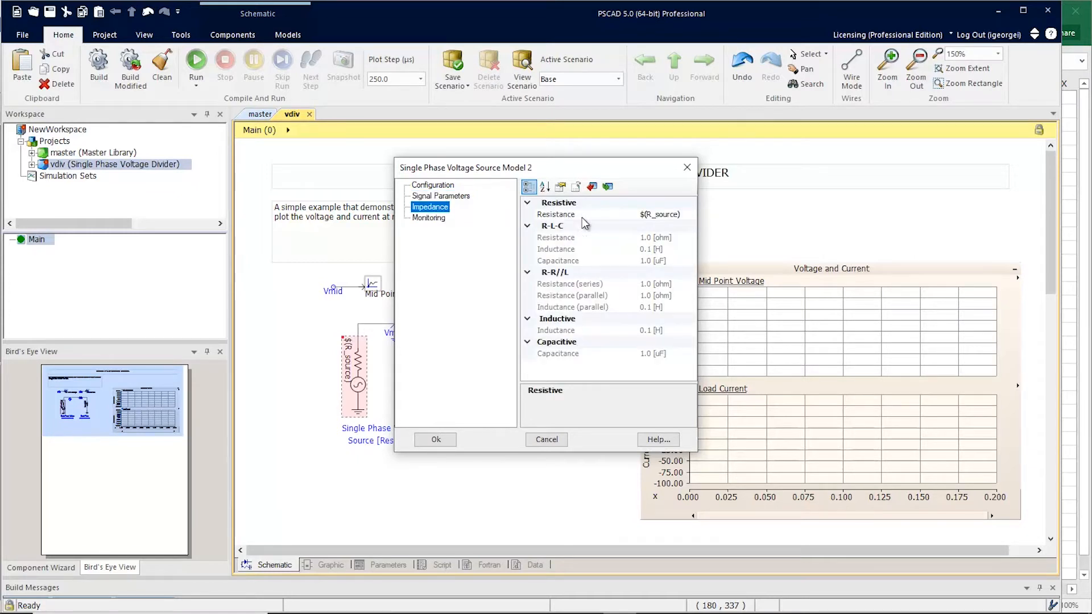
pyautogui.moveTo(669, 223)
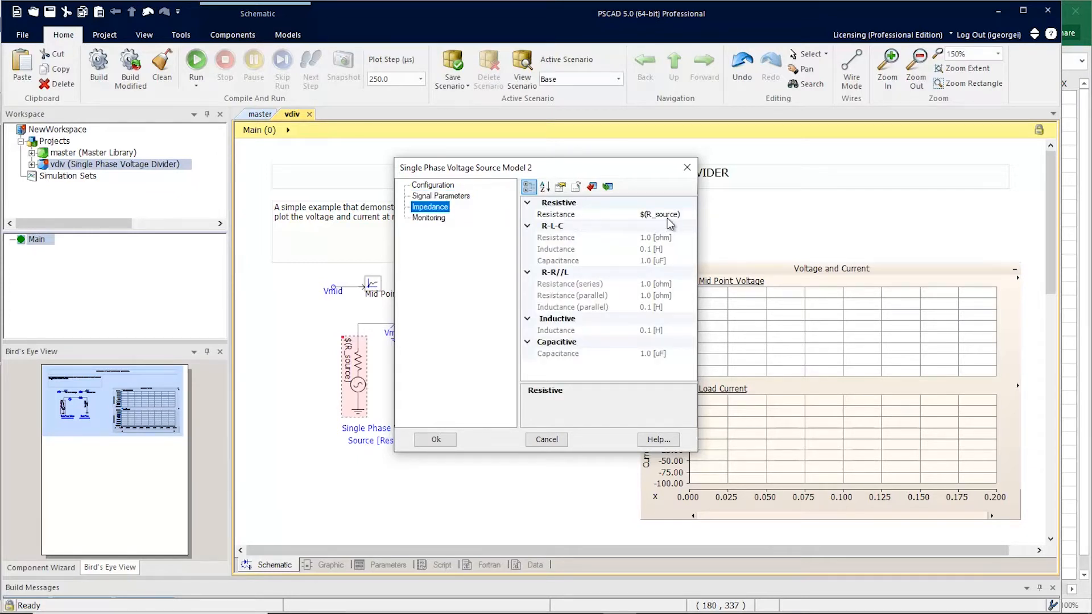
pyautogui.moveTo(551, 352)
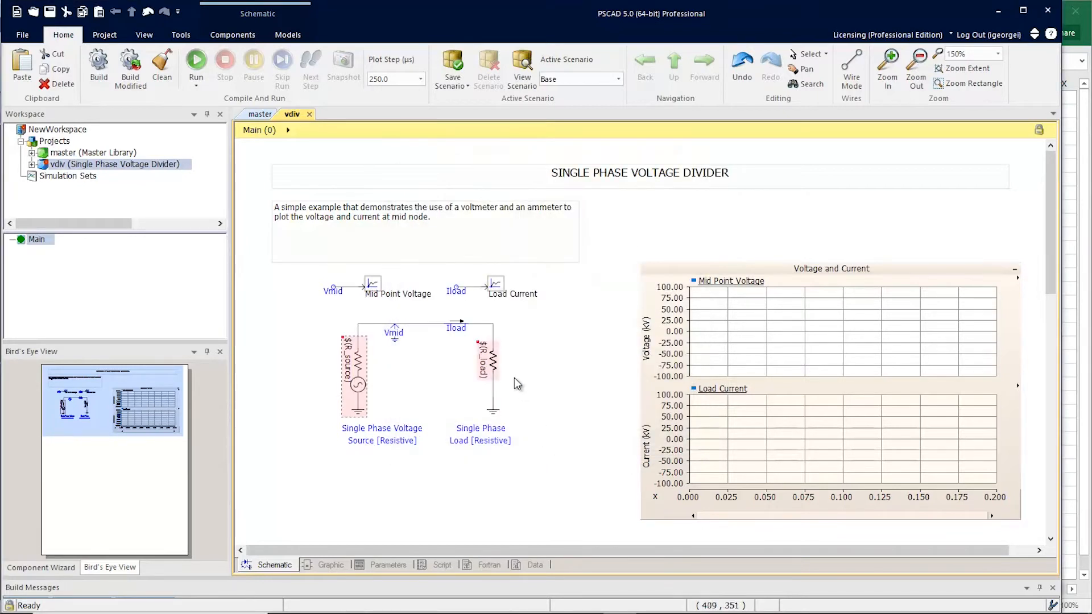
pyautogui.doubleClick(492, 362)
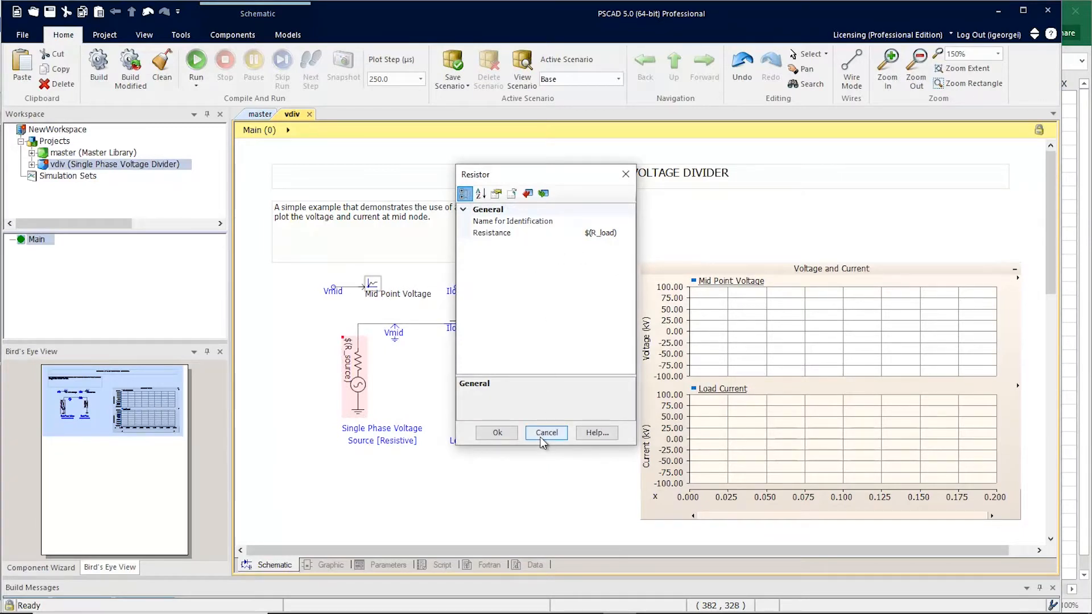
pyautogui.click(545, 432)
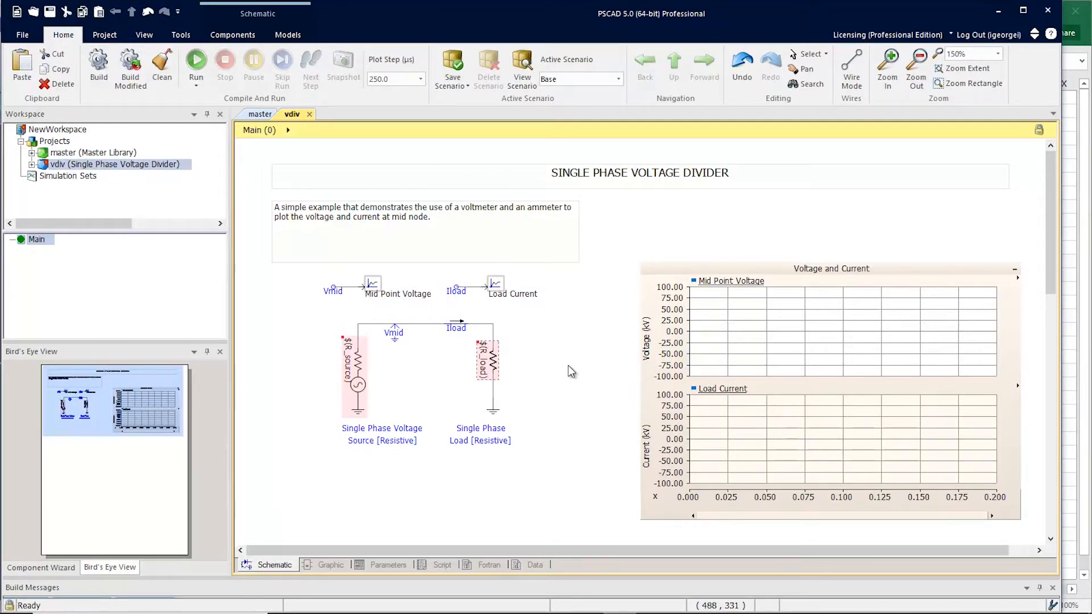
pyautogui.moveTo(144, 41)
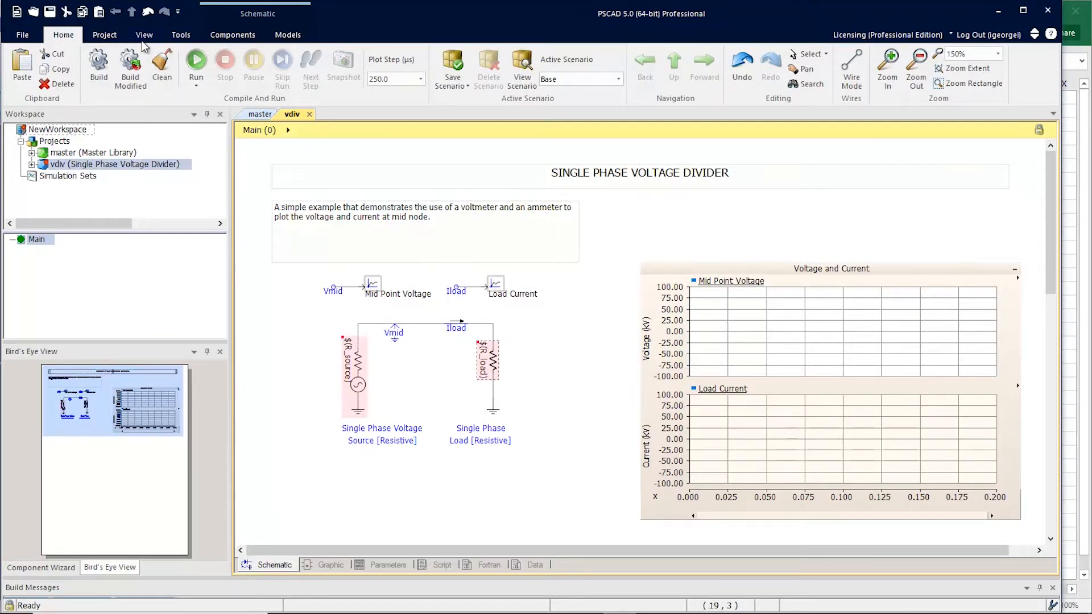
# Step: Show the Global Substitutions pane for the vdiv project from the View ribbon's Panes
pyautogui.click(144, 35)
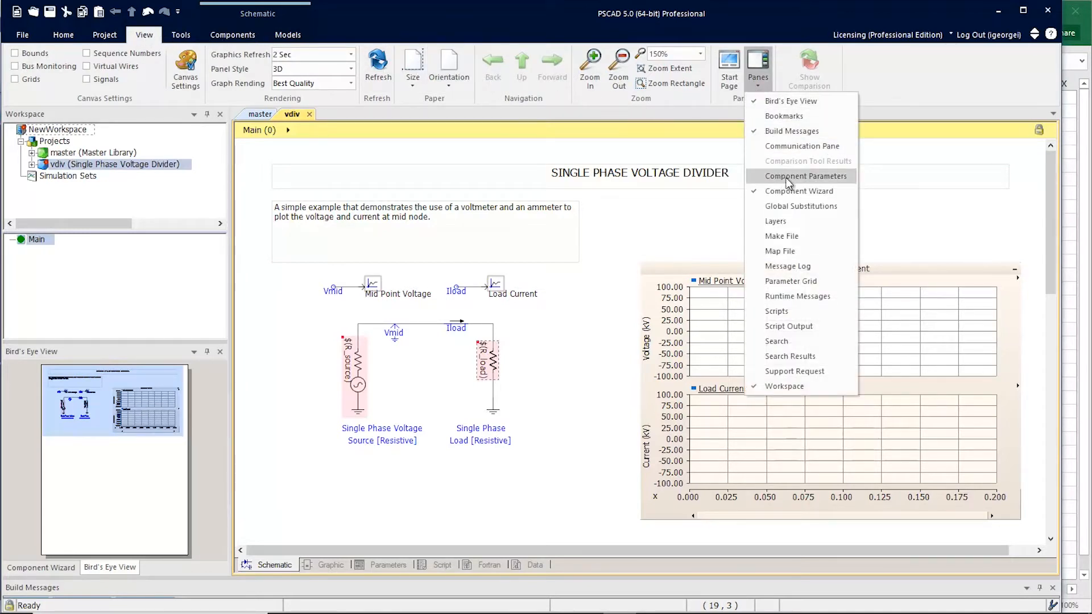
pyautogui.moveTo(801, 206)
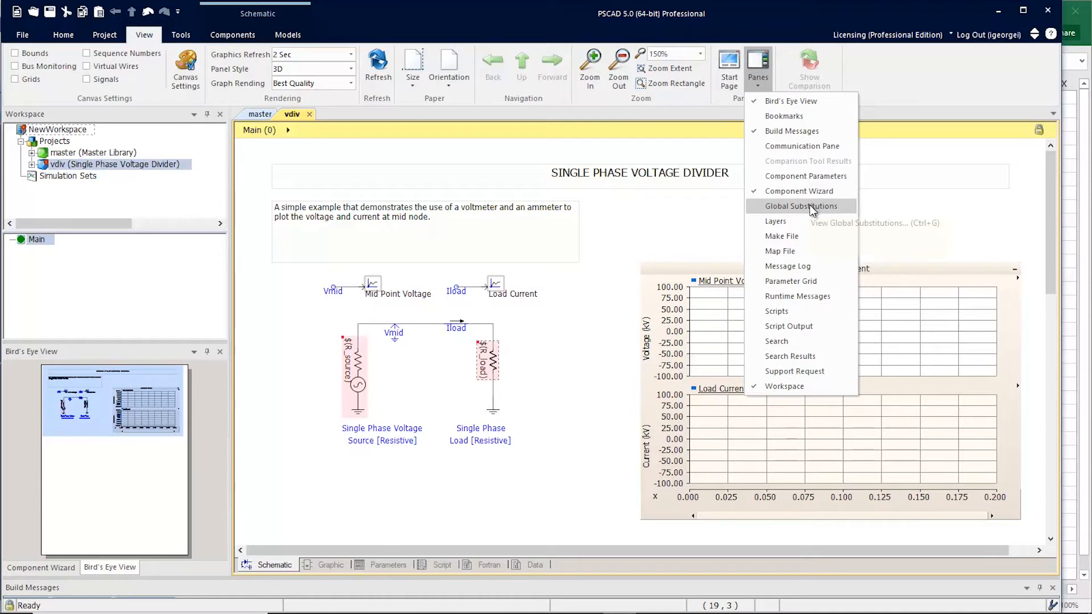
pyautogui.click(800, 205)
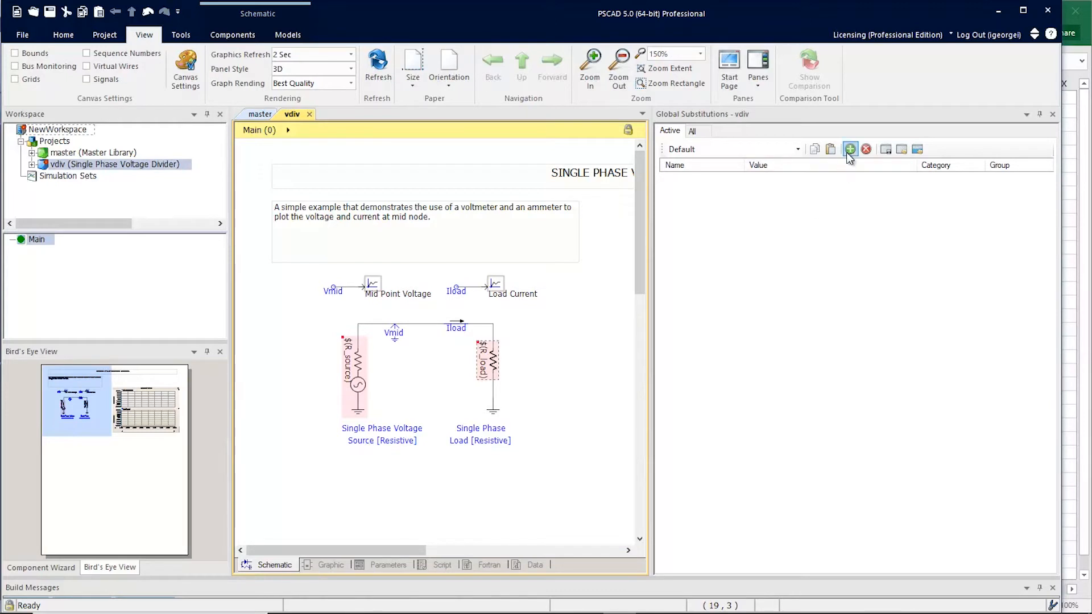
pyautogui.moveTo(850, 149)
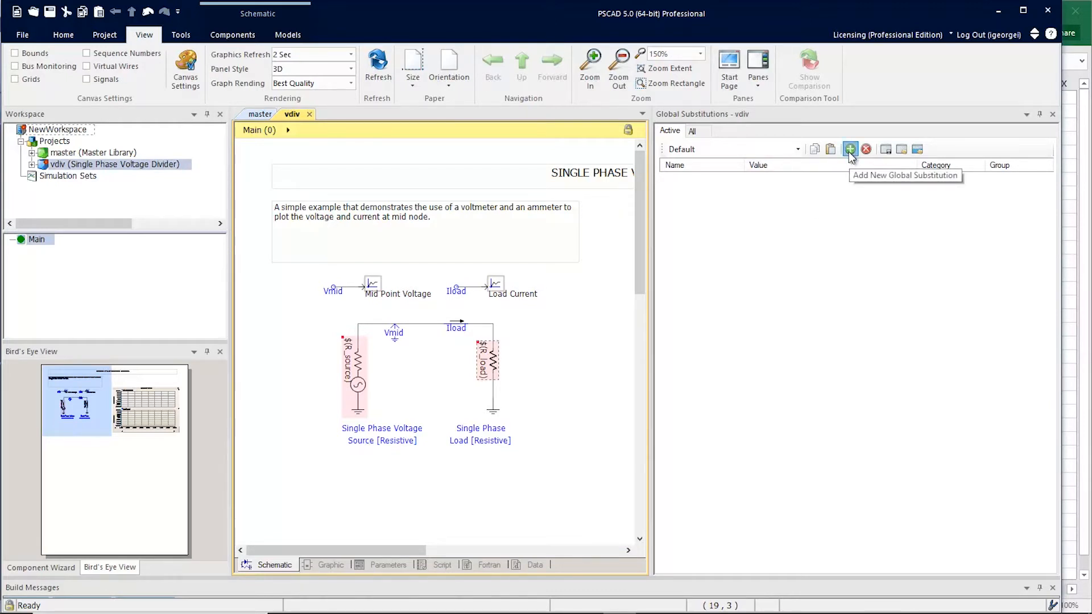
# Step: Add blank substitution entries to the Default set and remove the surplus ones, leaving three
pyautogui.click(851, 149)
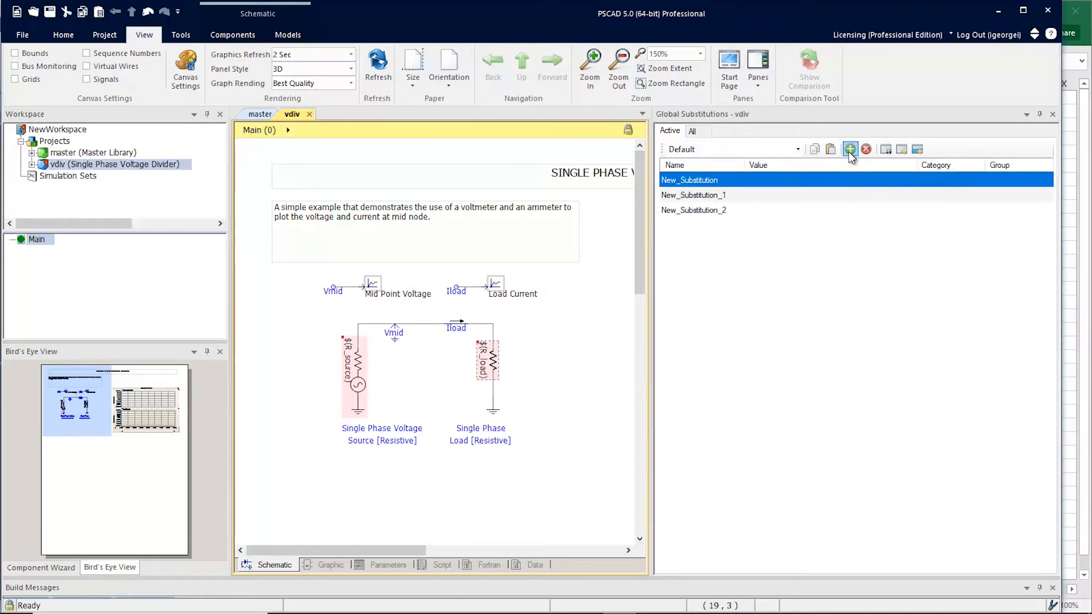
pyautogui.click(849, 149)
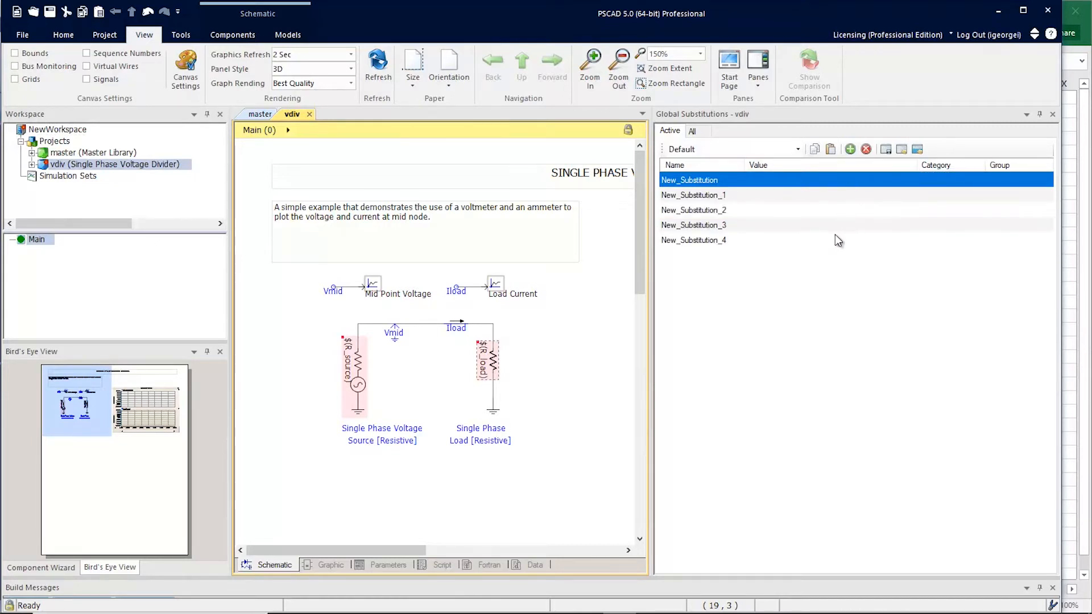
pyautogui.click(692, 240)
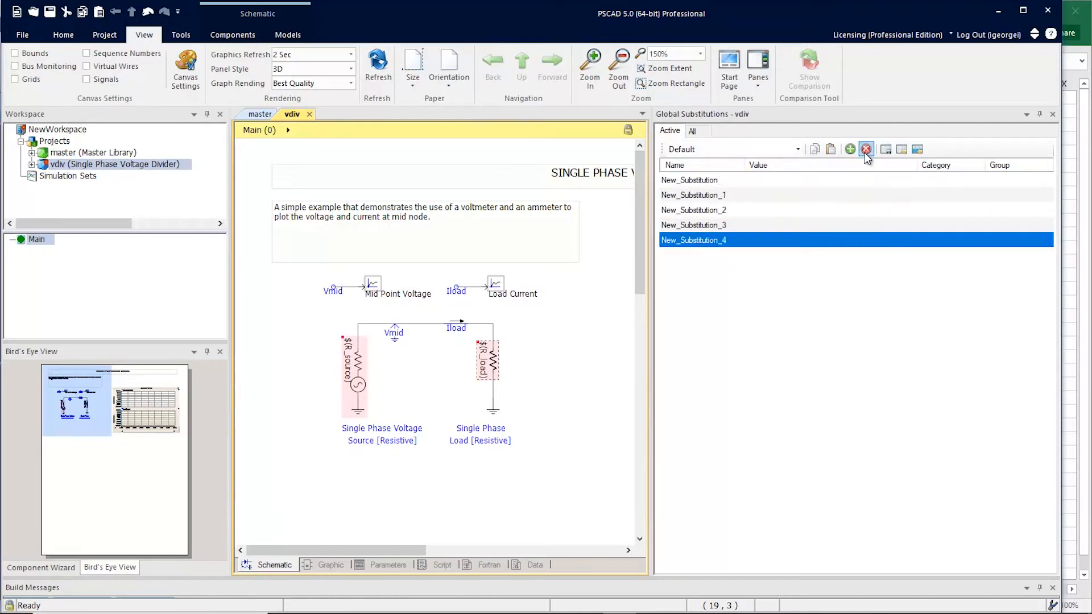
pyautogui.click(866, 148)
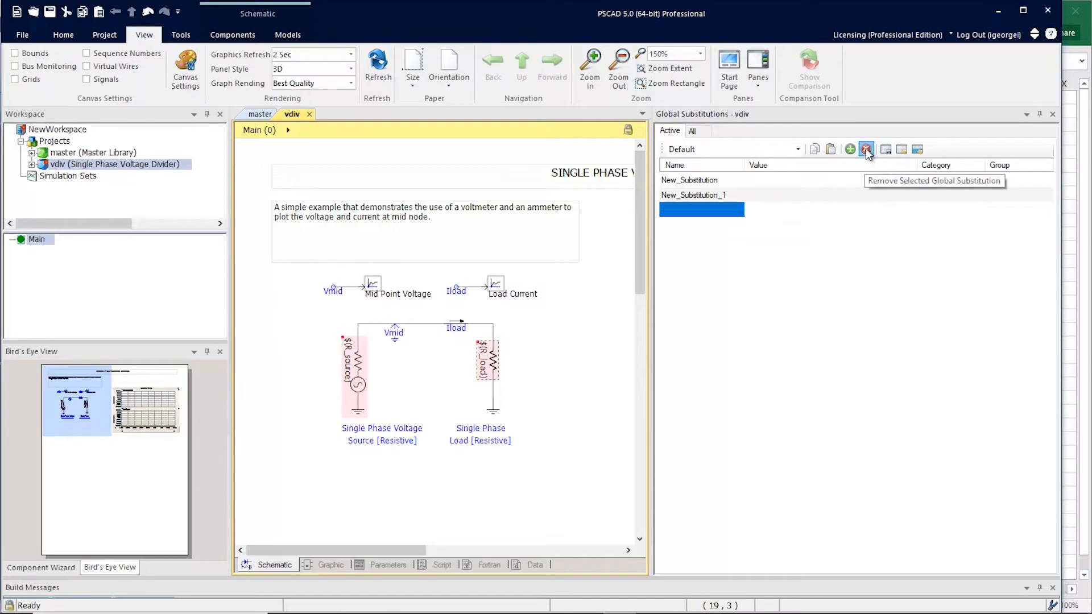
pyautogui.click(849, 149)
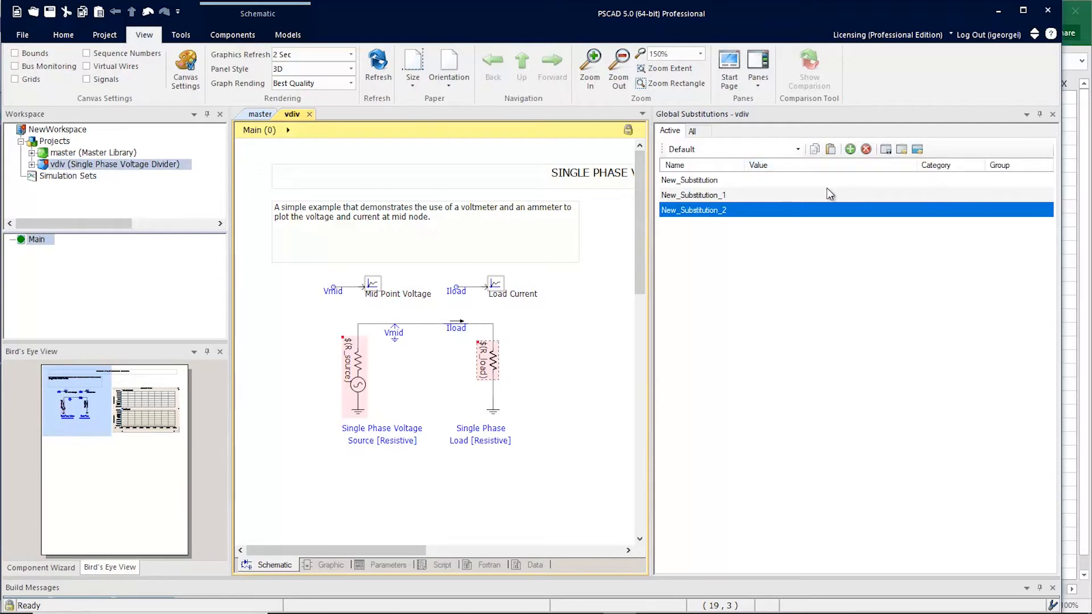
# Step: Name the entries f, R_source and R_load with values 40, 10 and 10
pyautogui.click(689, 181)
pyautogui.write('r')
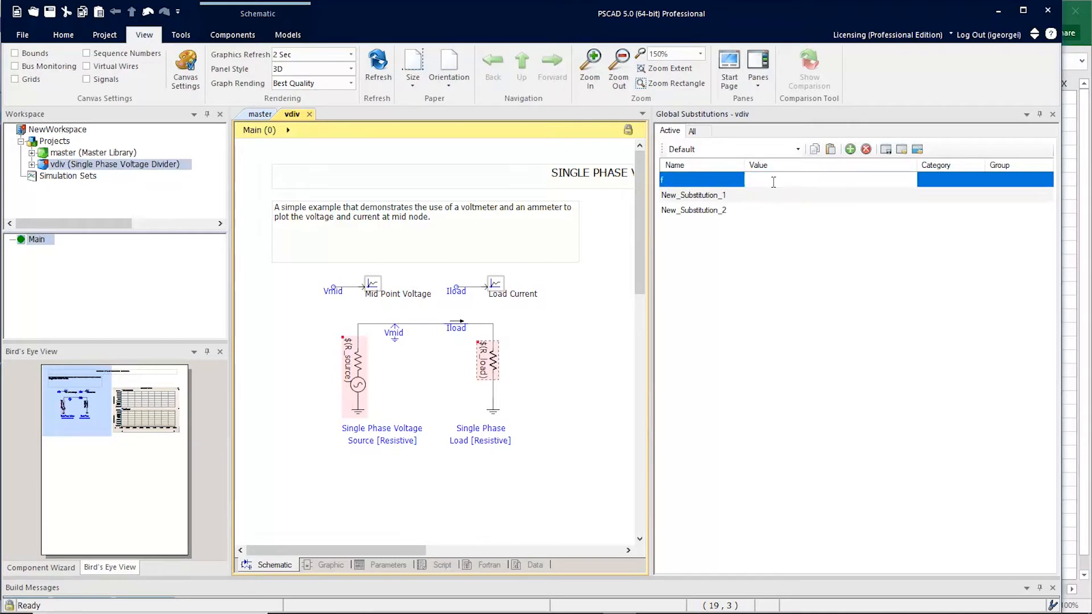
pyautogui.write('40')
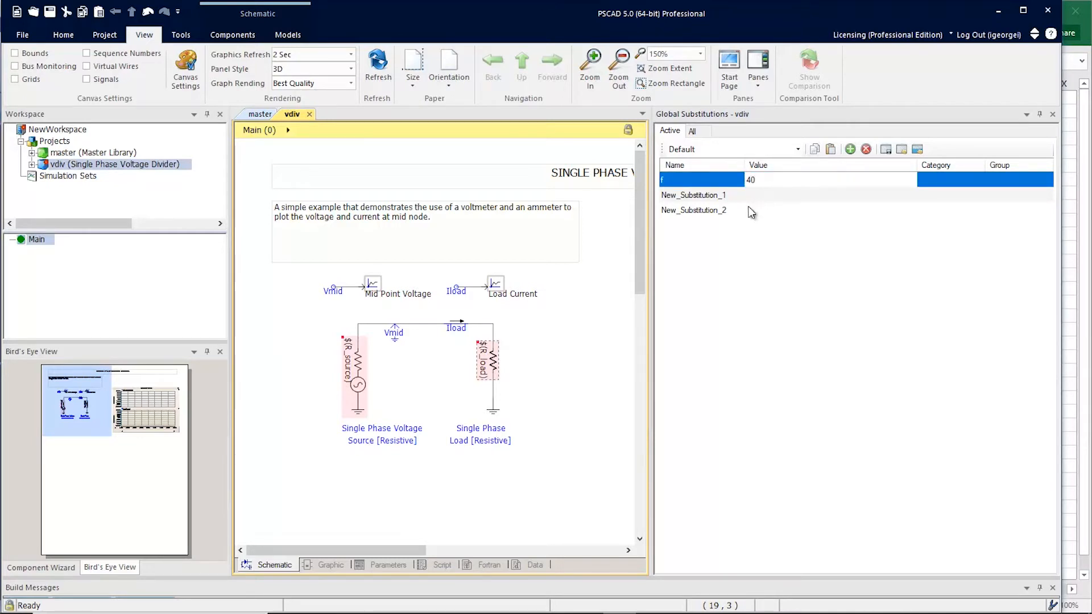
pyautogui.write('R')
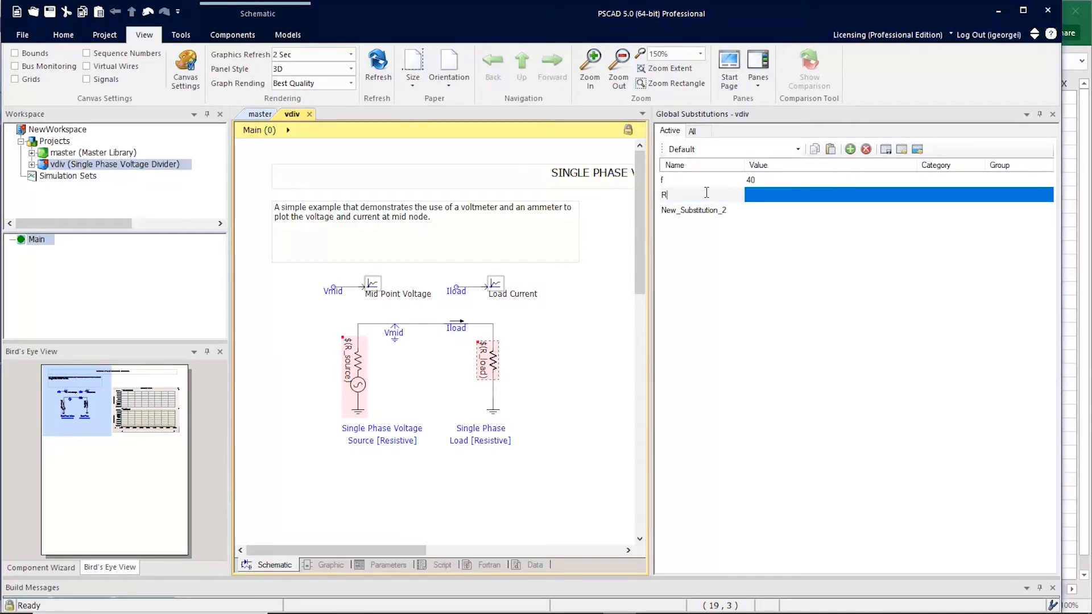
pyautogui.write('_source')
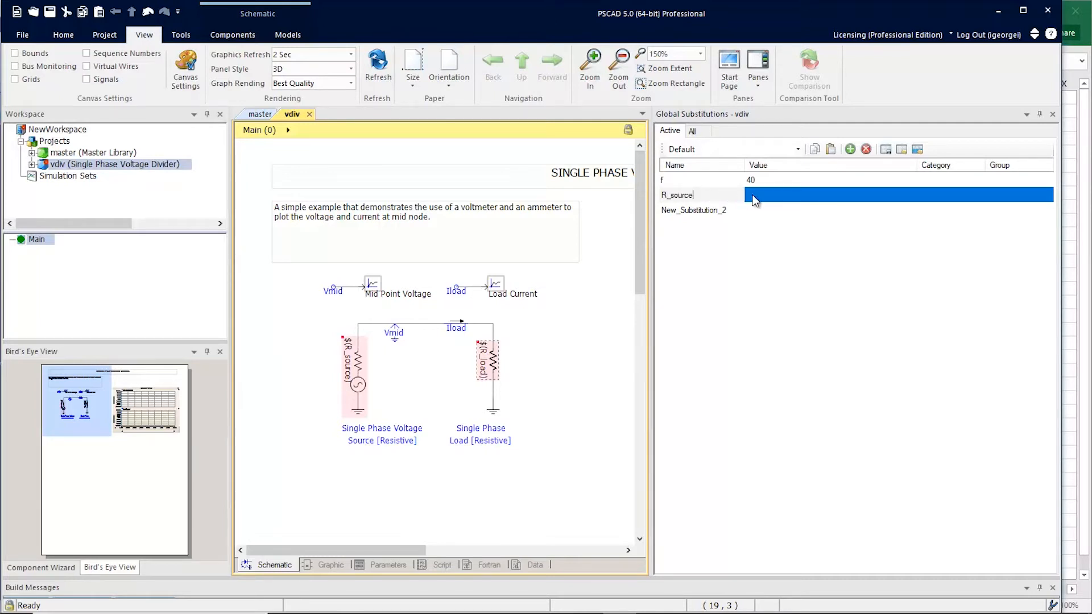
pyautogui.write('10')
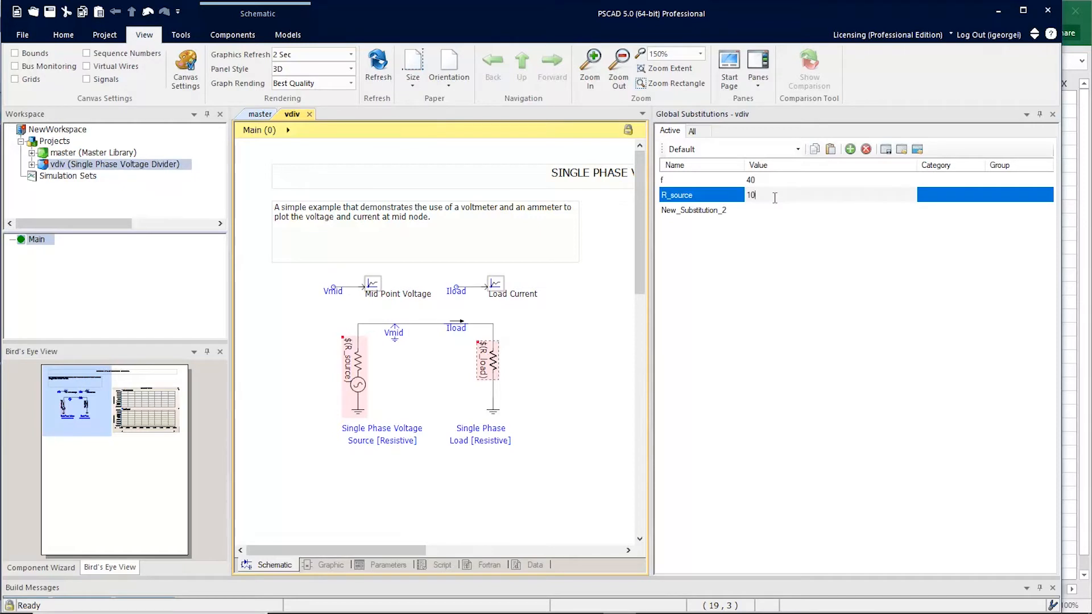
pyautogui.moveTo(709, 215)
pyautogui.write('R')
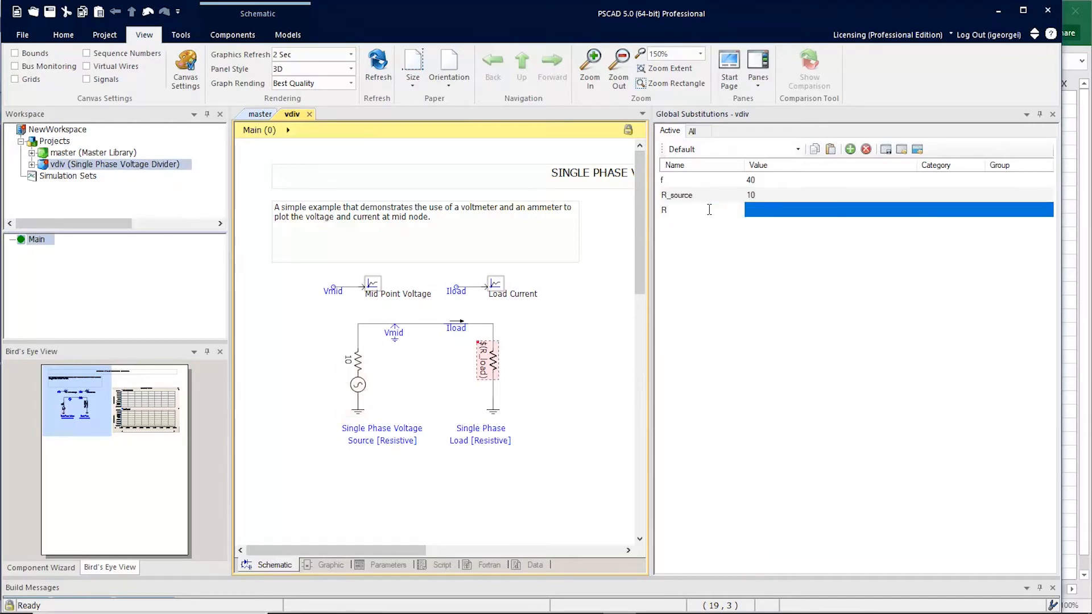
pyautogui.write('_load')
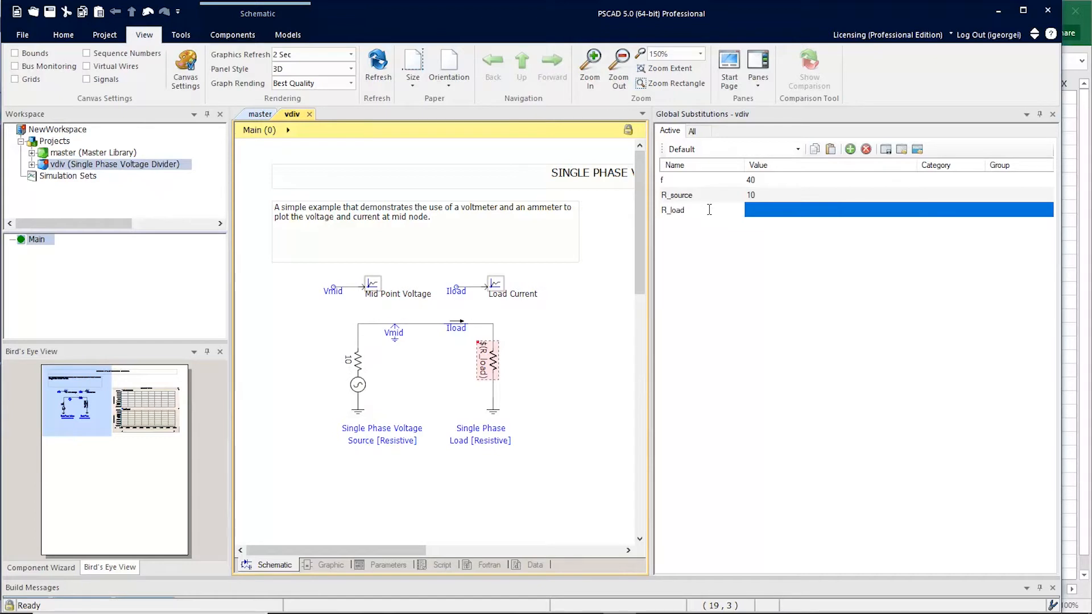
pyautogui.click(672, 210)
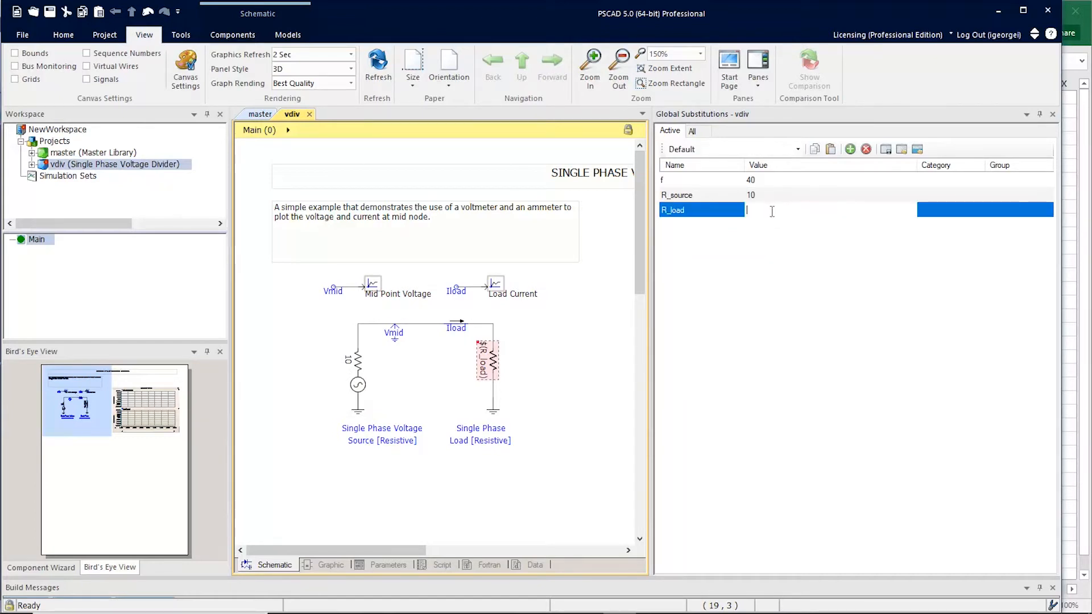
pyautogui.write('10')
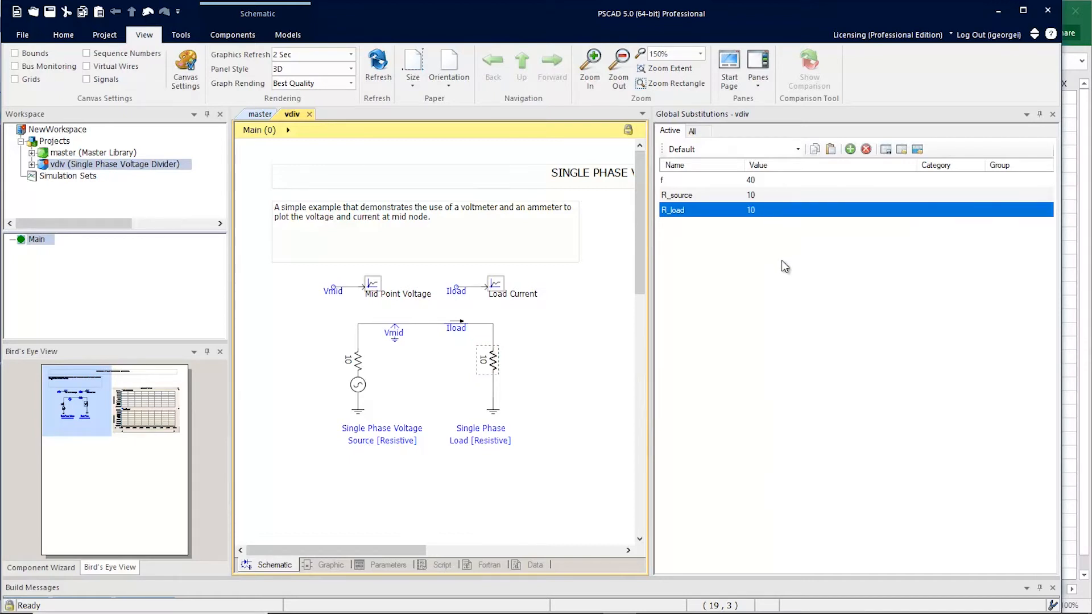
pyautogui.moveTo(773, 190)
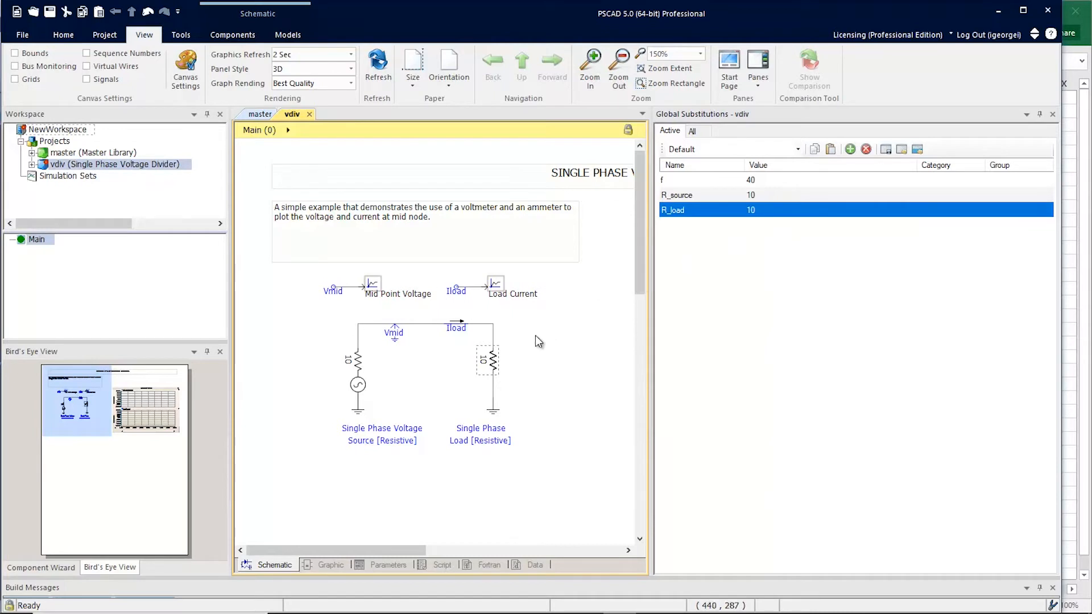
pyautogui.moveTo(342, 333)
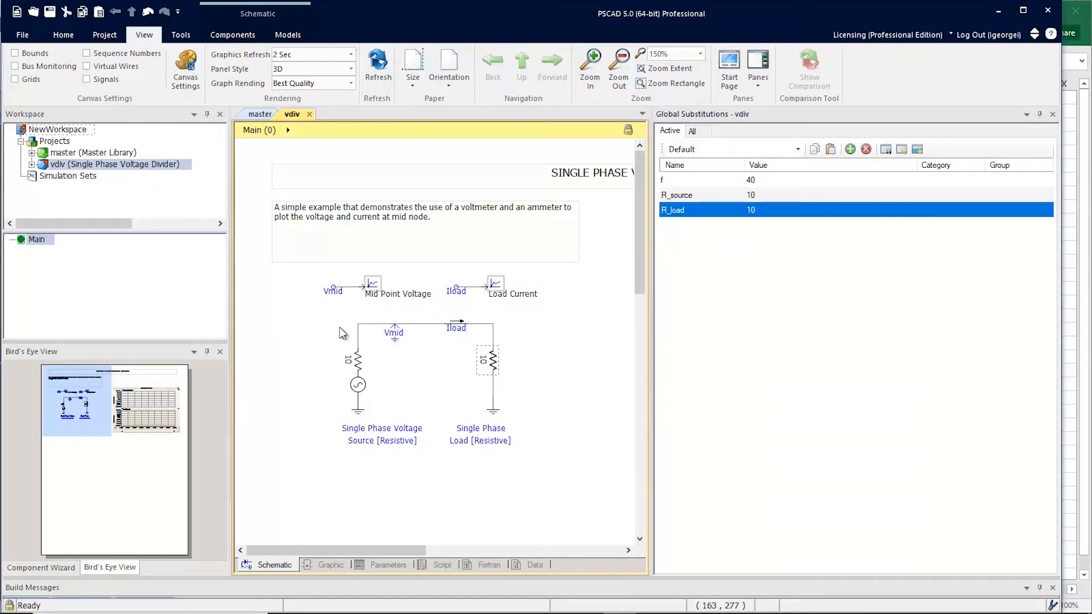
pyautogui.moveTo(397, 333)
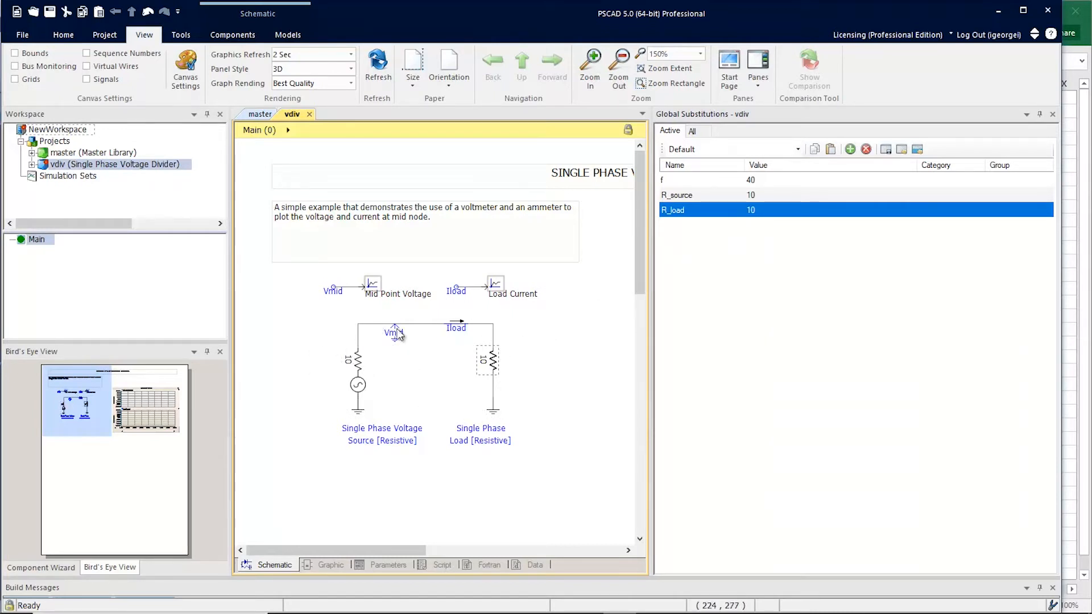
# Step: Select the f and R_source entries and copy them from the Default set
pyautogui.click(699, 180)
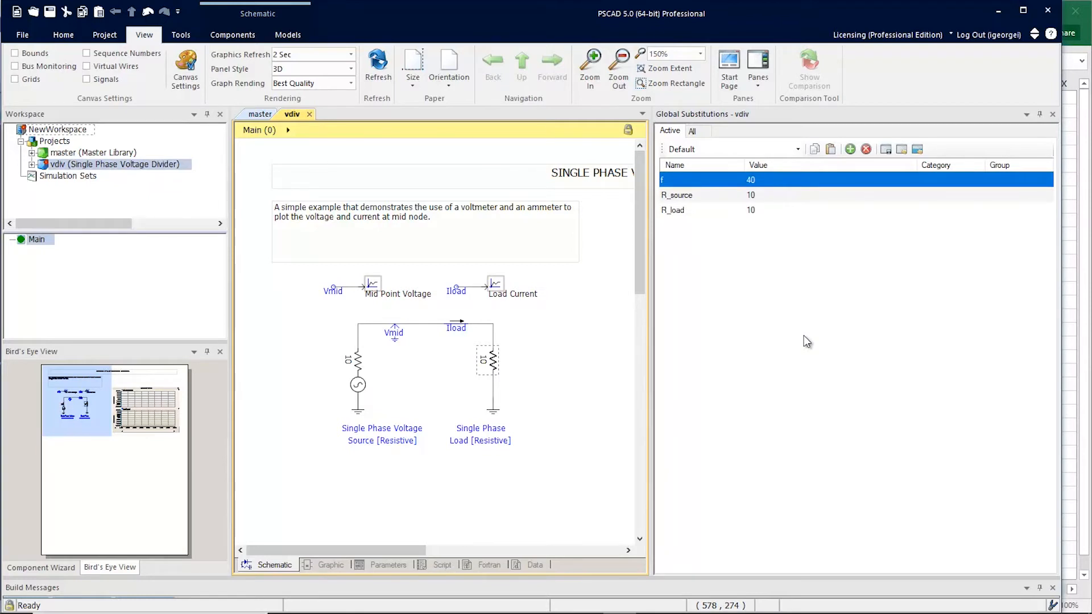
pyautogui.click(703, 194)
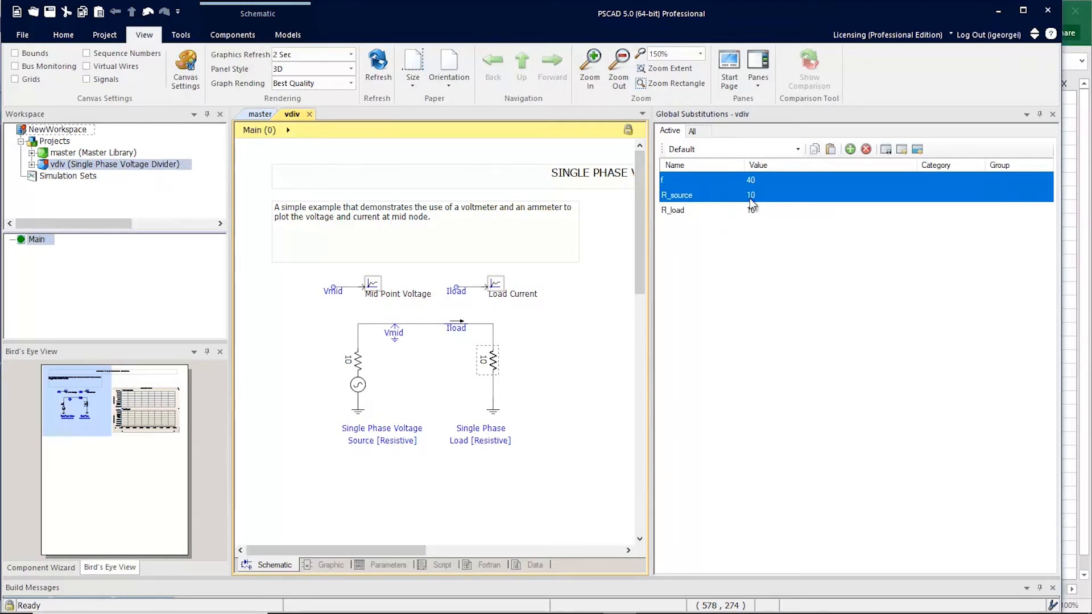
pyautogui.rightClick(752, 209)
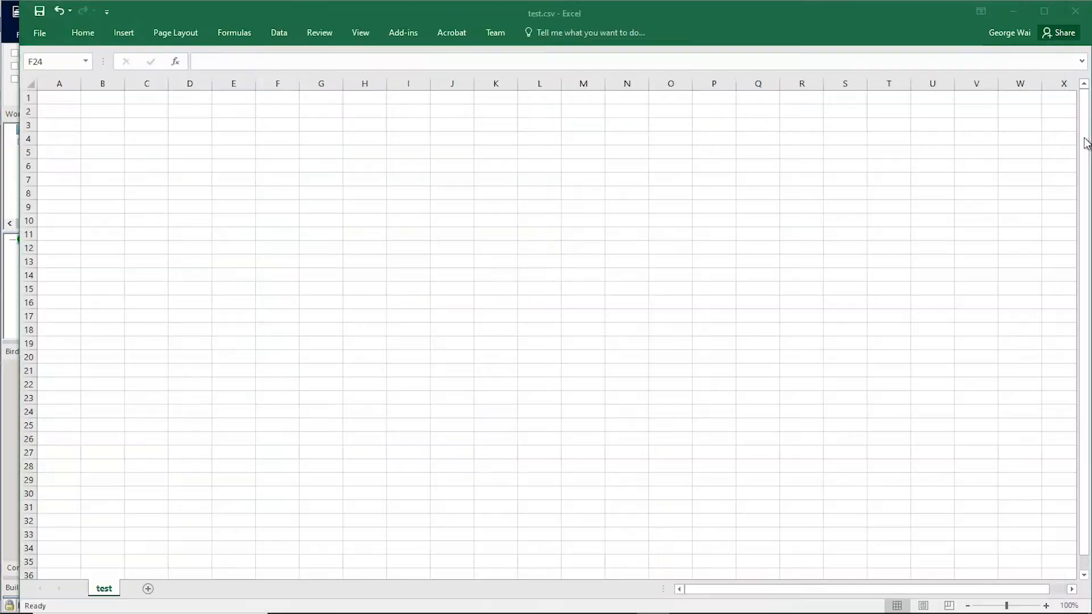
# Step: Paste the copied substitution entries into Excel's test sheet at cell H6
pyautogui.click(364, 166)
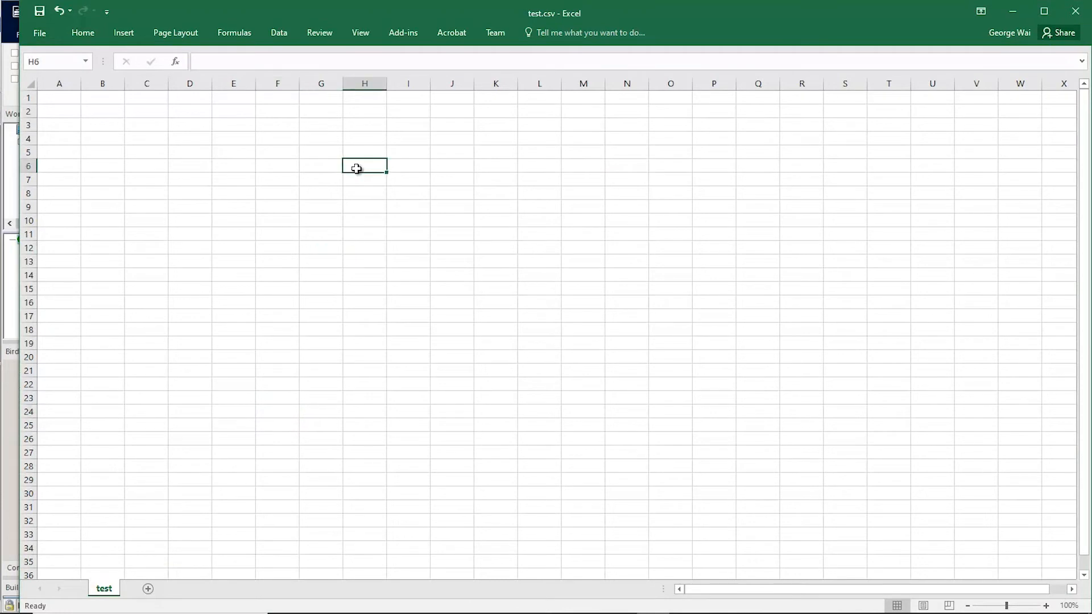
pyautogui.rightClick(363, 166)
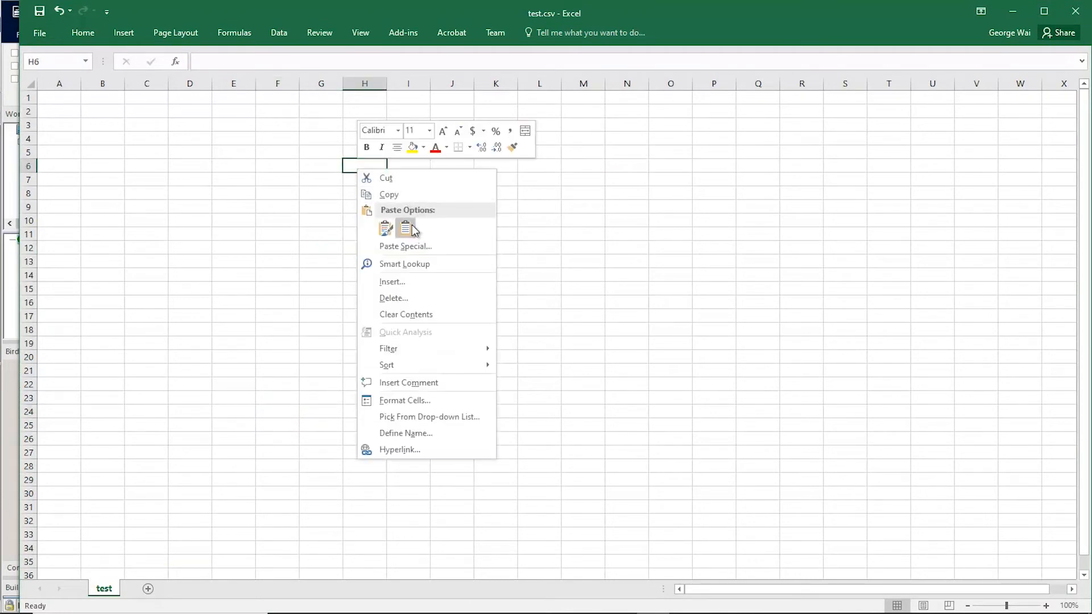
pyautogui.click(405, 228)
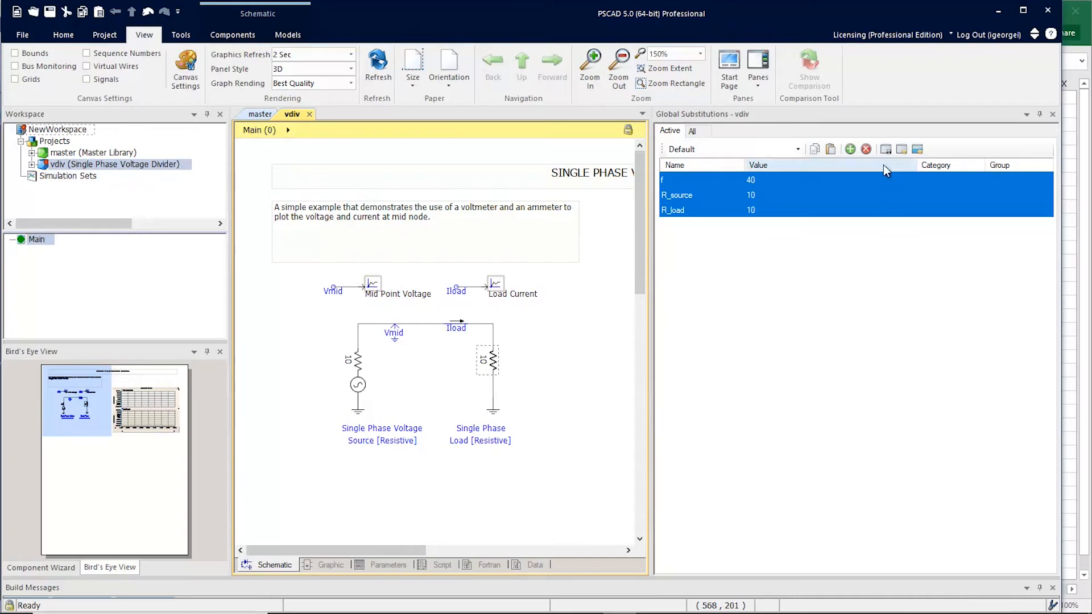
pyautogui.moveTo(885, 149)
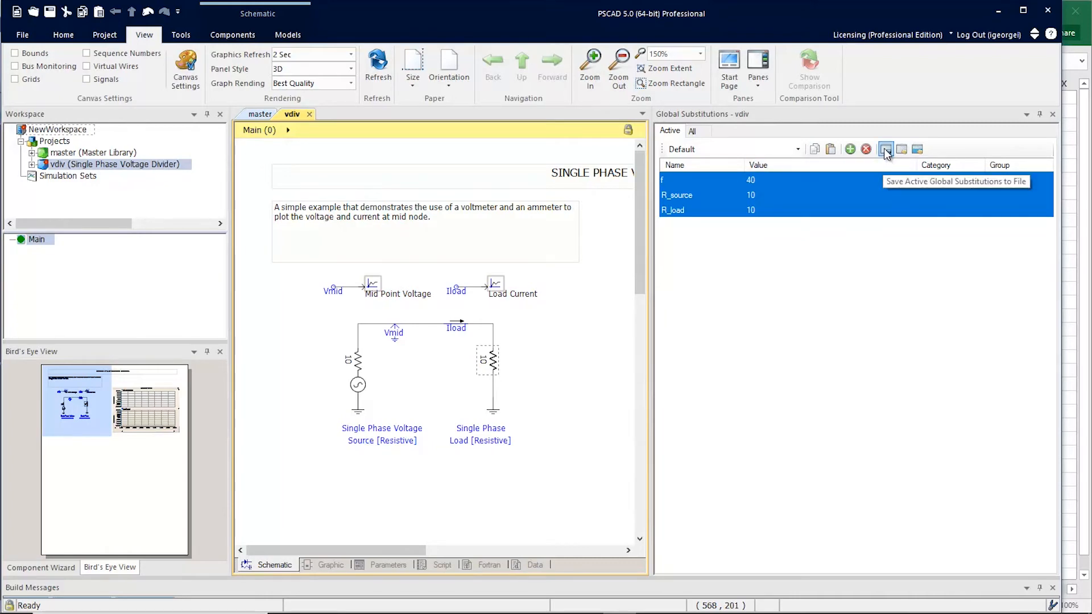
# Step: Save the active substitutions f, R_source and R_load to test.csv in the tutorial folder
pyautogui.click(885, 149)
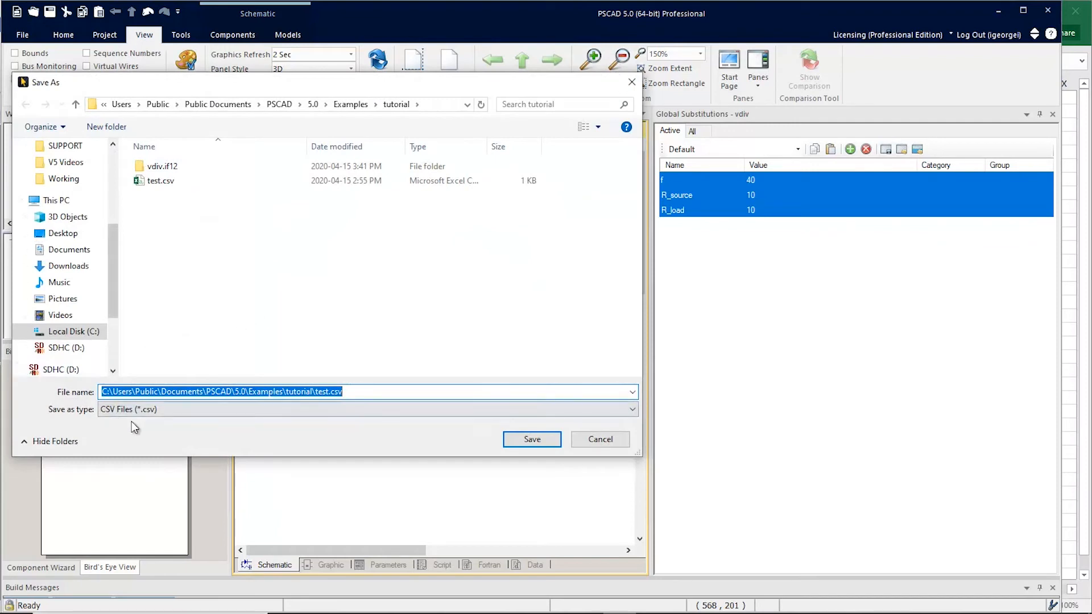
pyautogui.moveTo(425, 276)
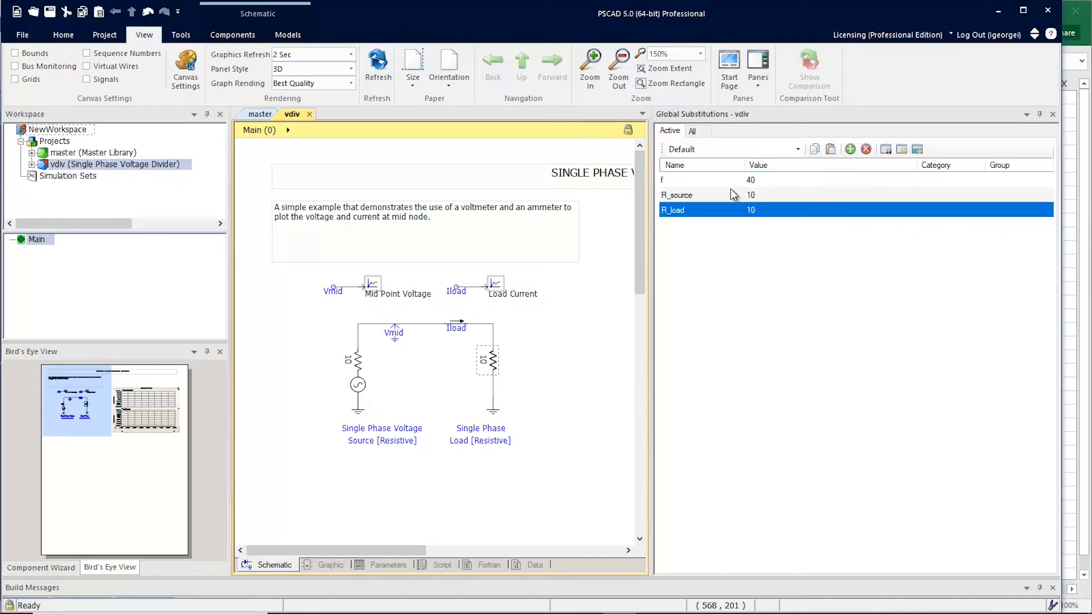
# Step: In the All view, create two new substitution sets and name them set2 and set3
pyautogui.click(690, 132)
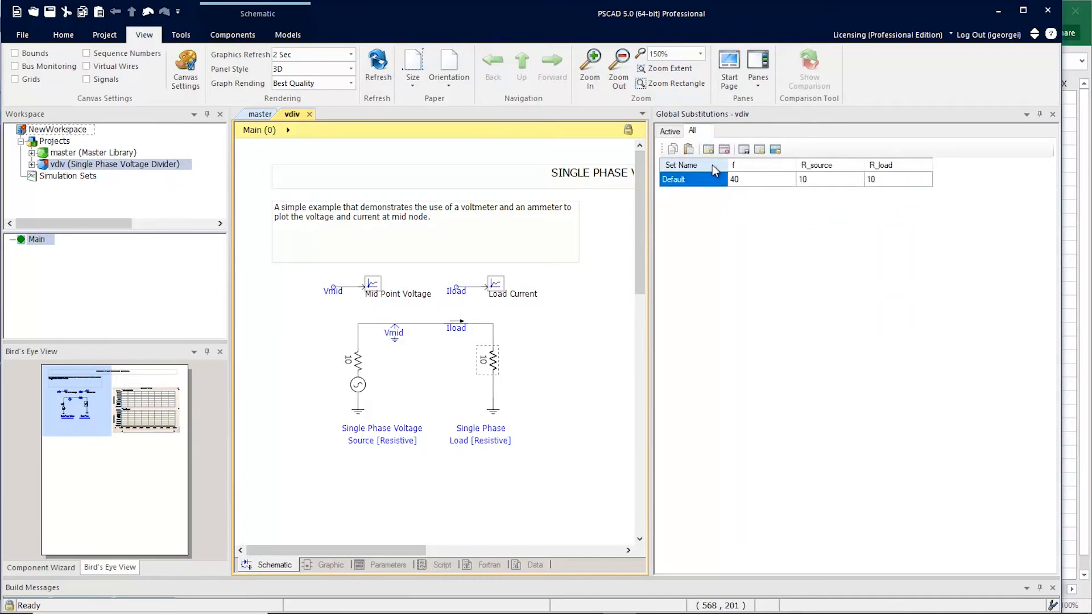
pyautogui.moveTo(708, 148)
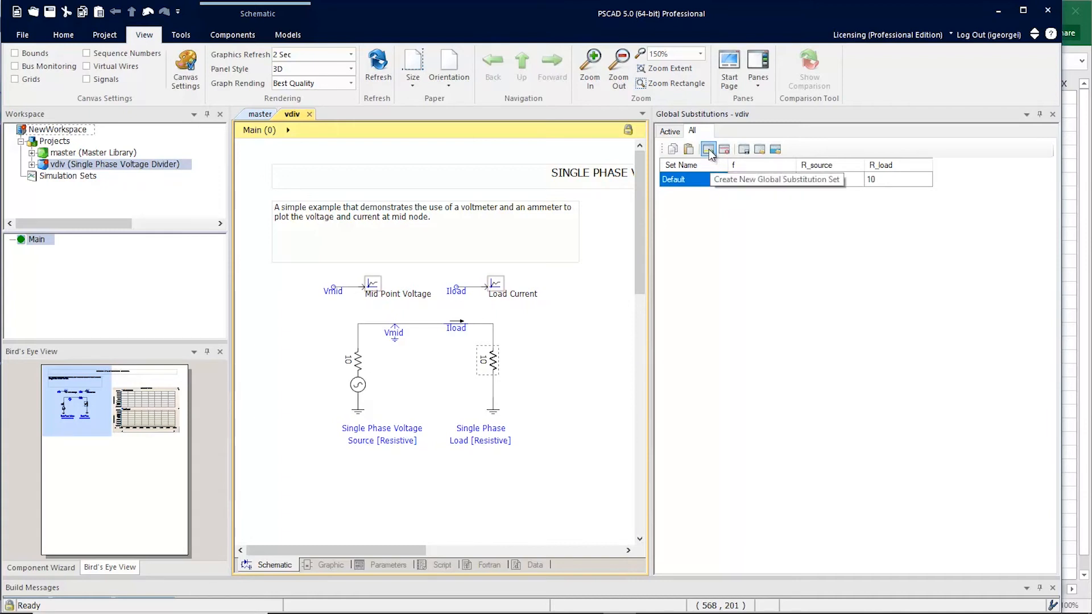
pyautogui.click(708, 149)
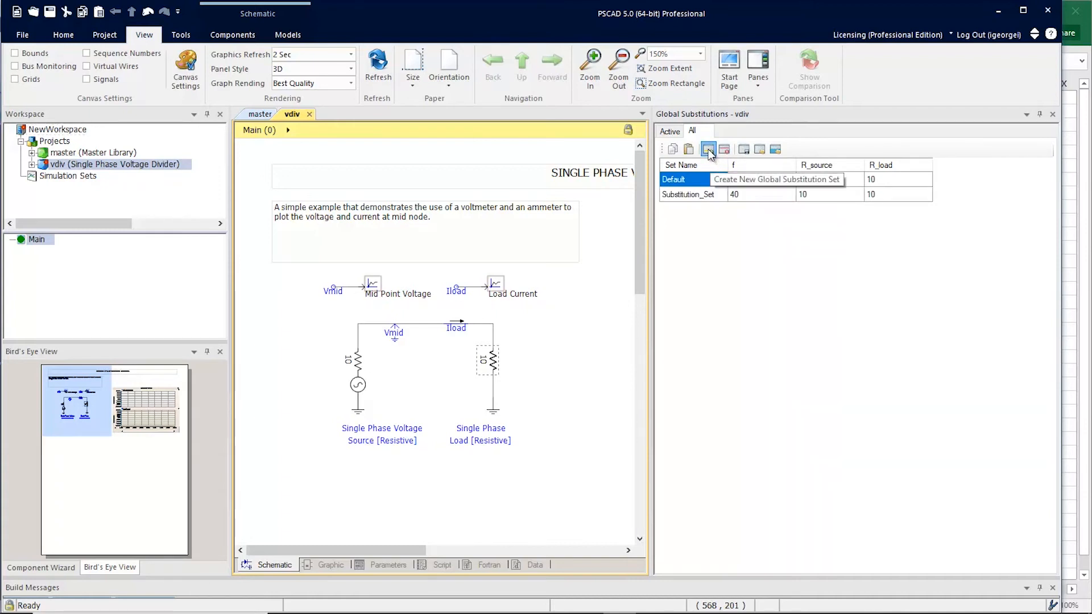
pyautogui.click(707, 149)
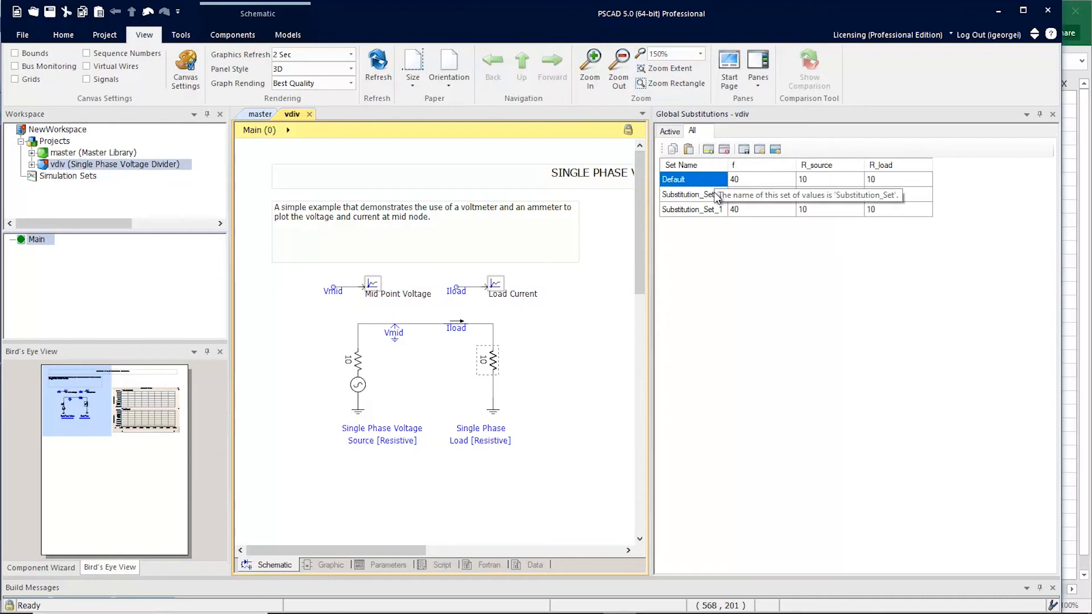
pyautogui.doubleClick(688, 194)
pyautogui.write('set2')
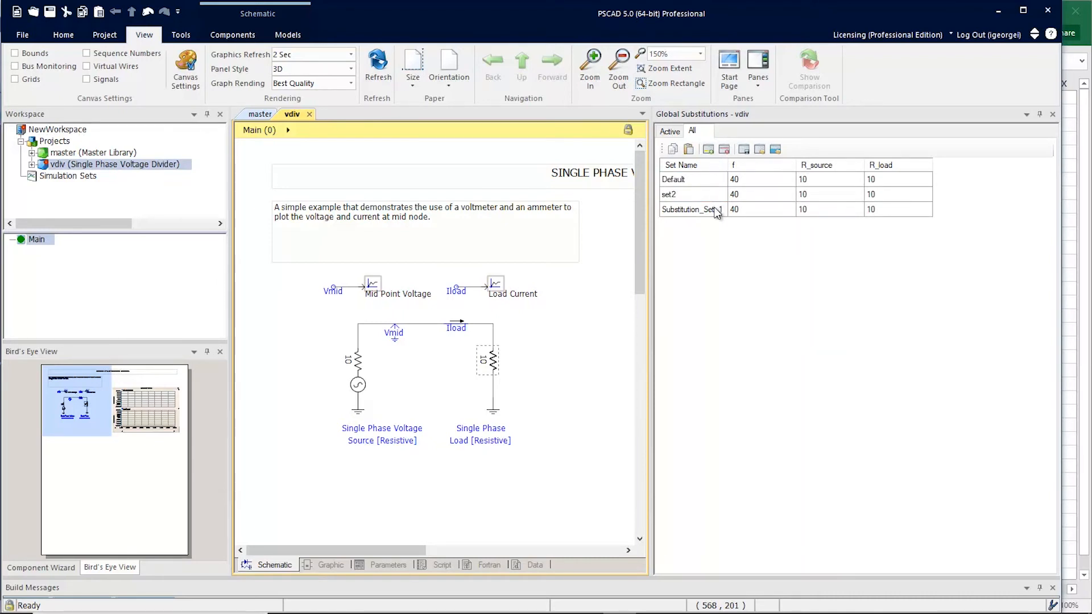
pyautogui.write('set3')
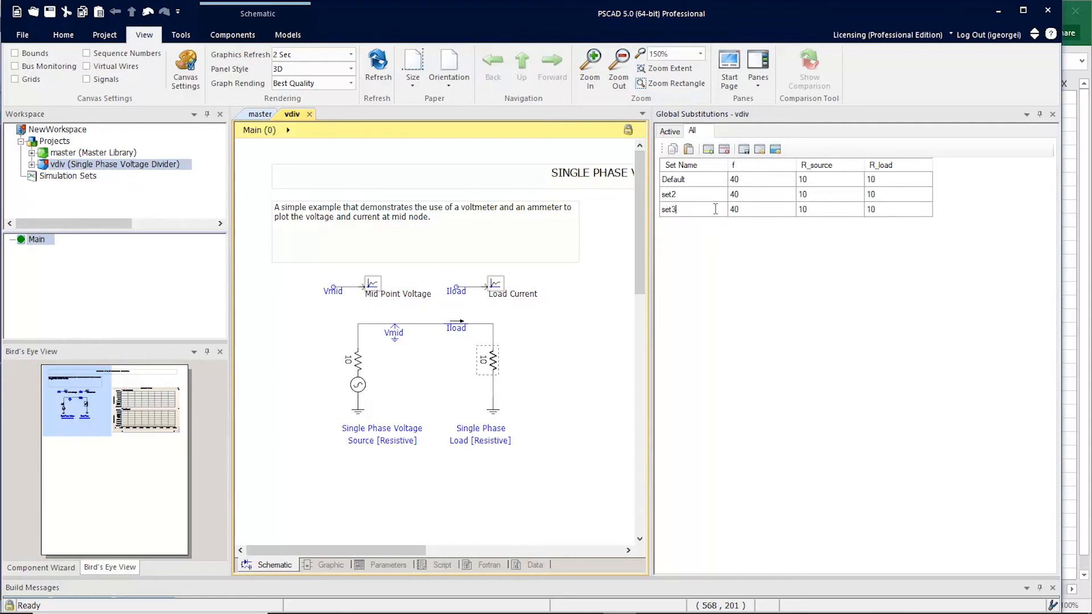
pyautogui.click(692, 210)
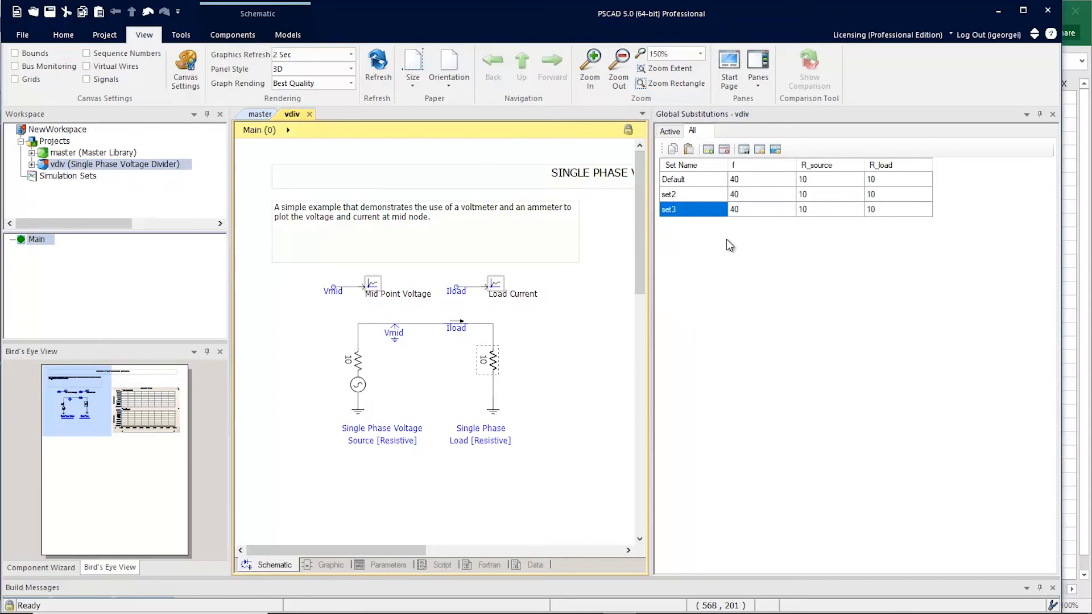
pyautogui.moveTo(807, 198)
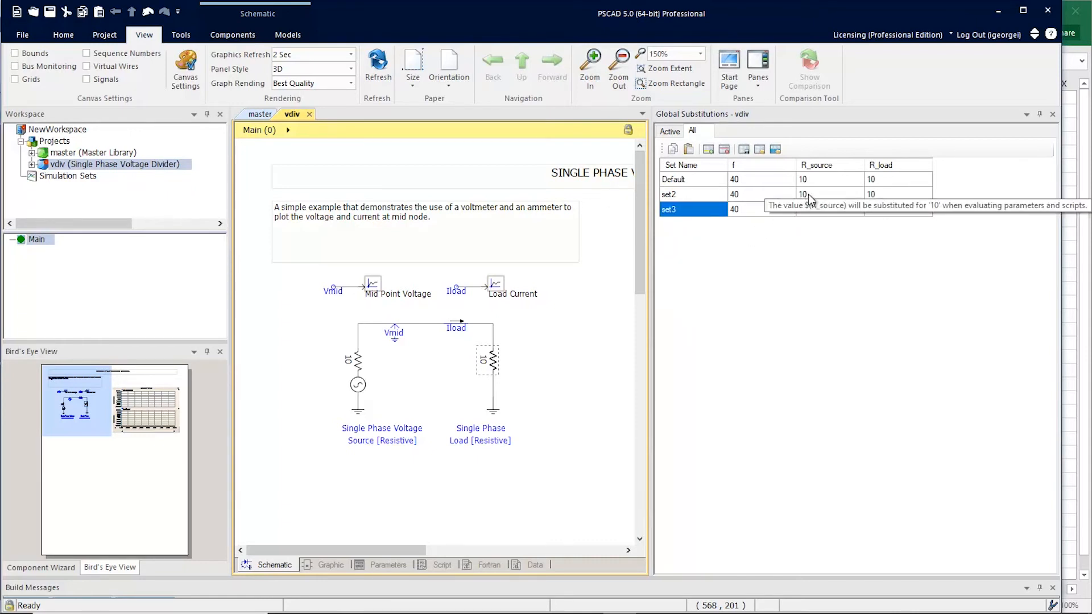
# Step: Set R_source and R_load to 20 in set2 and 30 in set3, then return to the Active view
pyautogui.click(829, 194)
pyautogui.write('20')
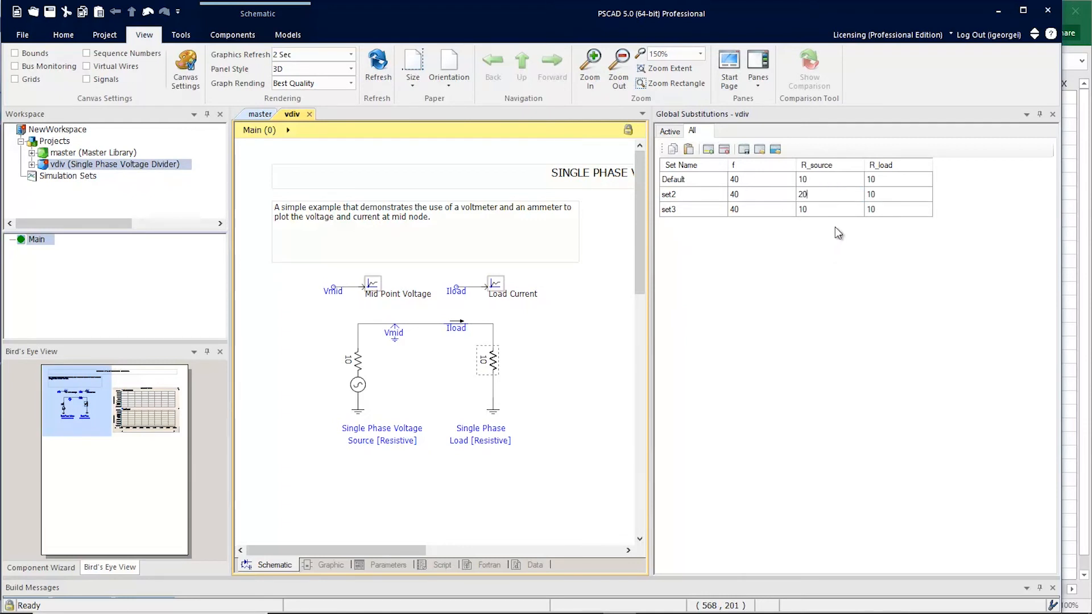
pyautogui.click(898, 195)
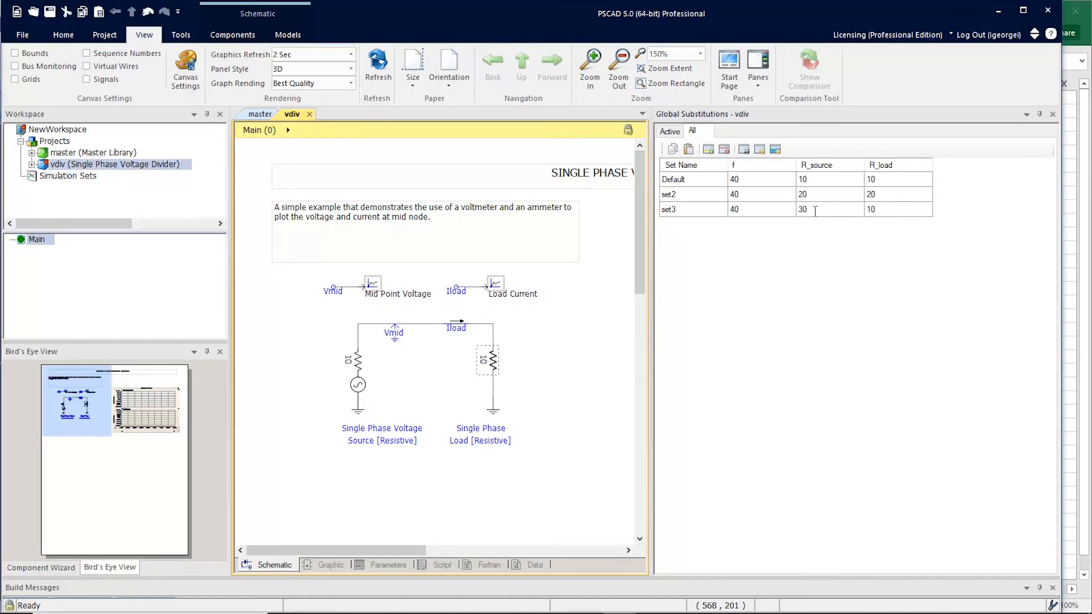
pyautogui.click(897, 209)
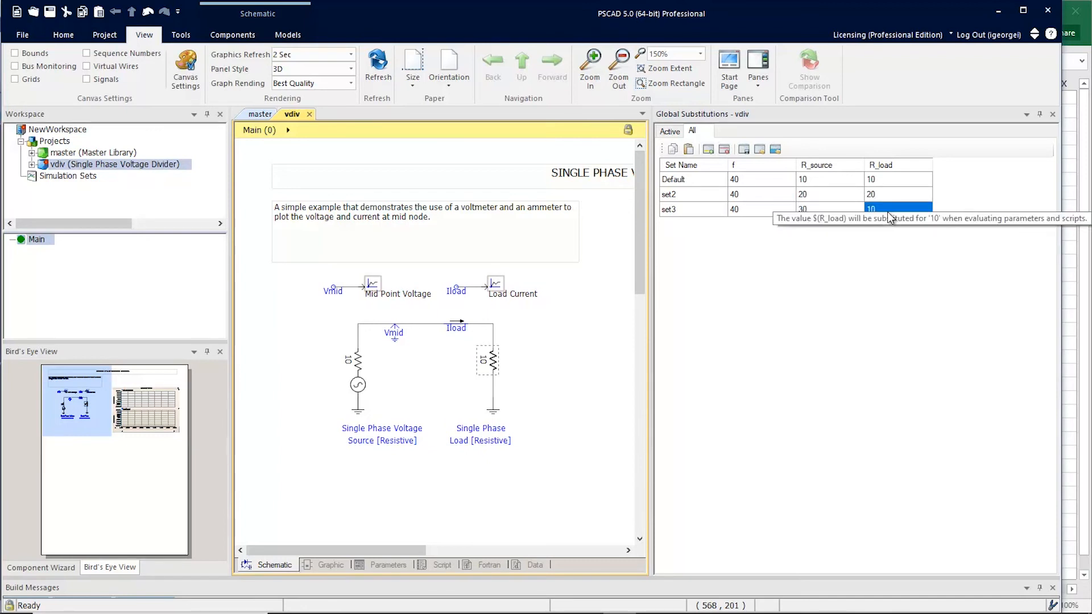
pyautogui.click(689, 209)
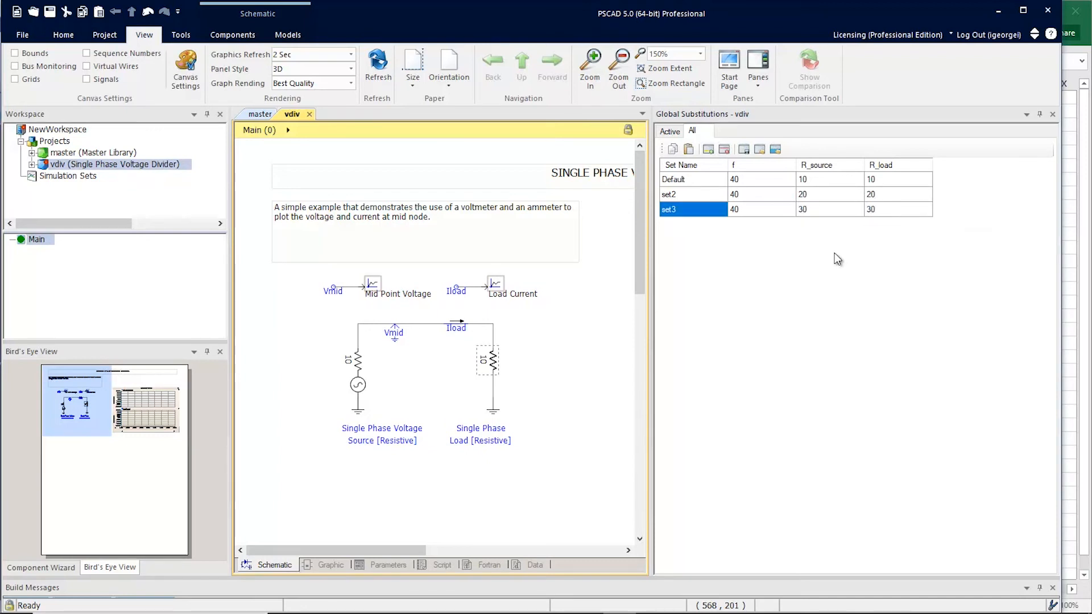
pyautogui.moveTo(832, 264)
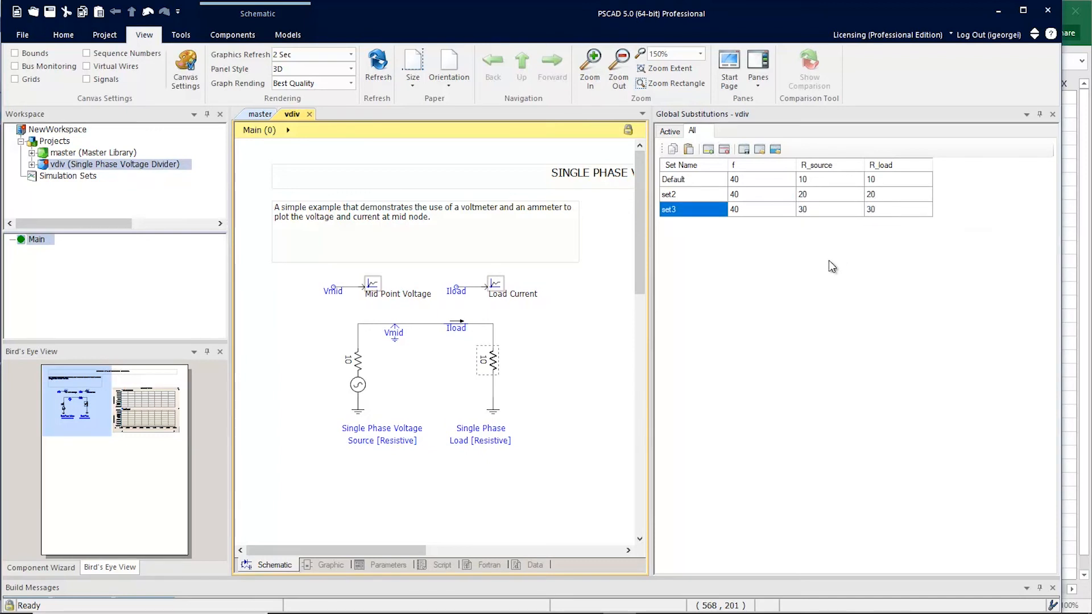
pyautogui.moveTo(829, 271)
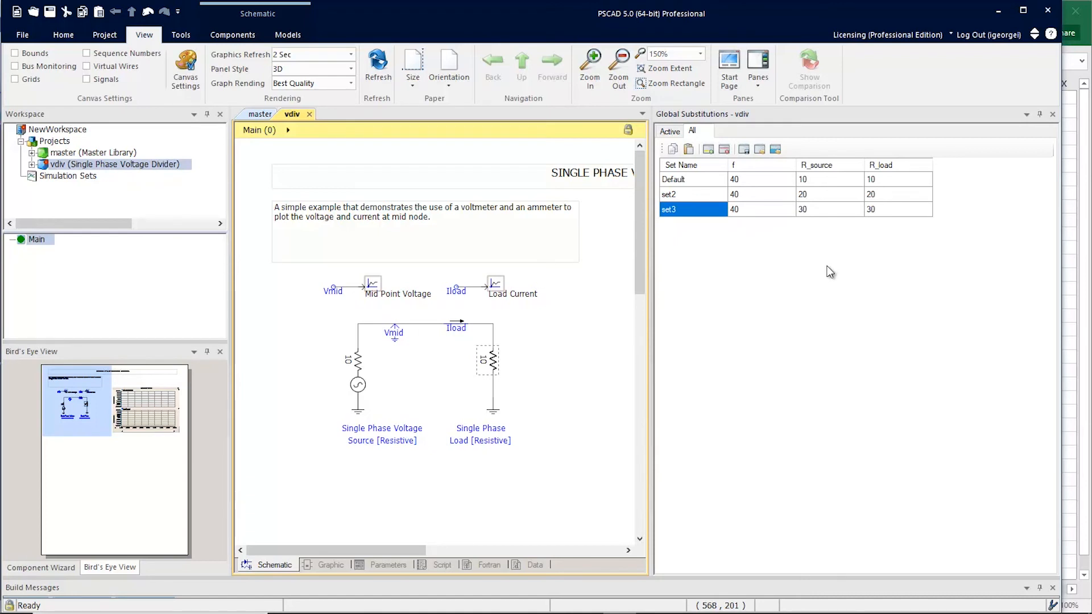
pyautogui.click(669, 132)
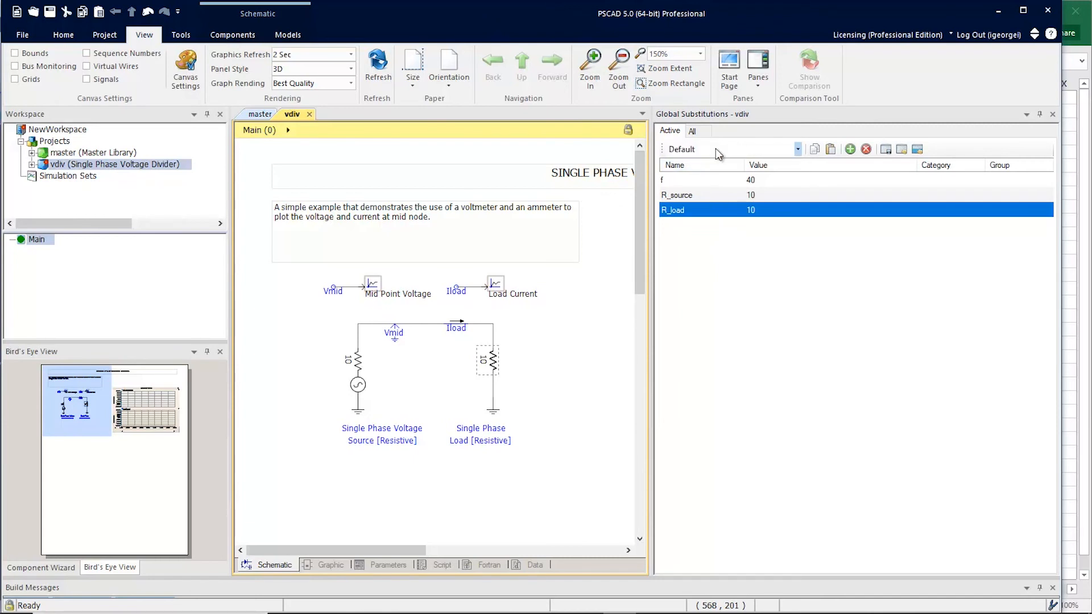
# Step: Activate set2, then set3, so both schematic resistors read 30
pyautogui.click(796, 148)
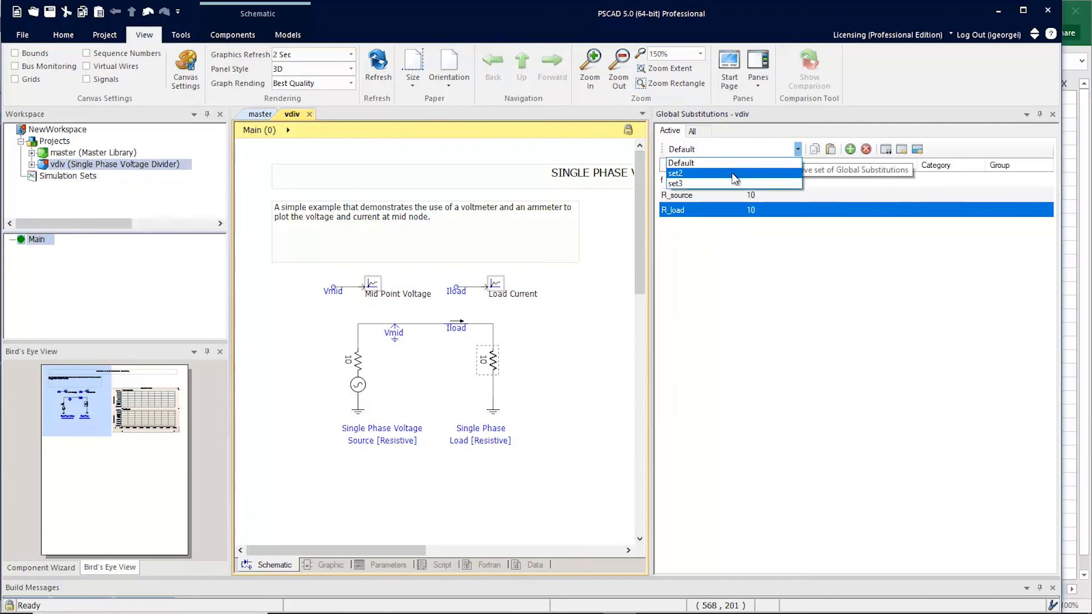
pyautogui.click(674, 173)
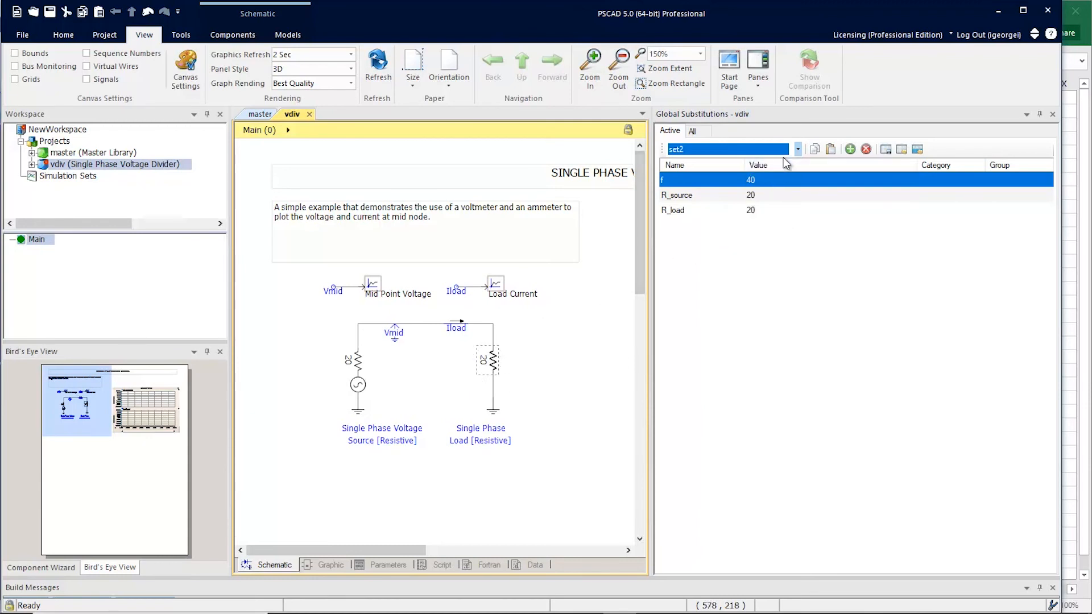
pyautogui.click(797, 148)
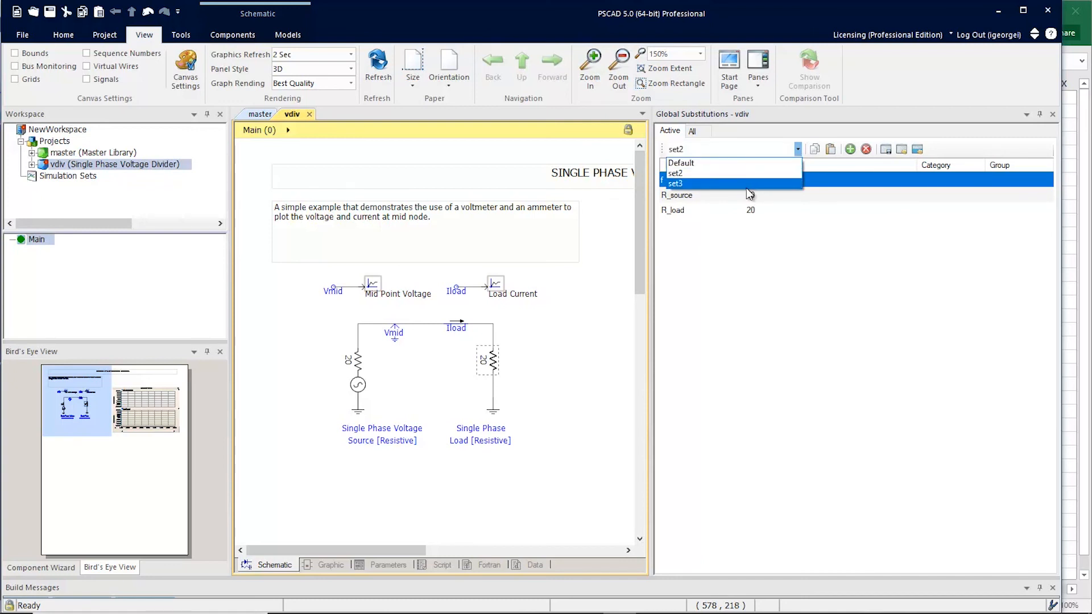
pyautogui.click(674, 183)
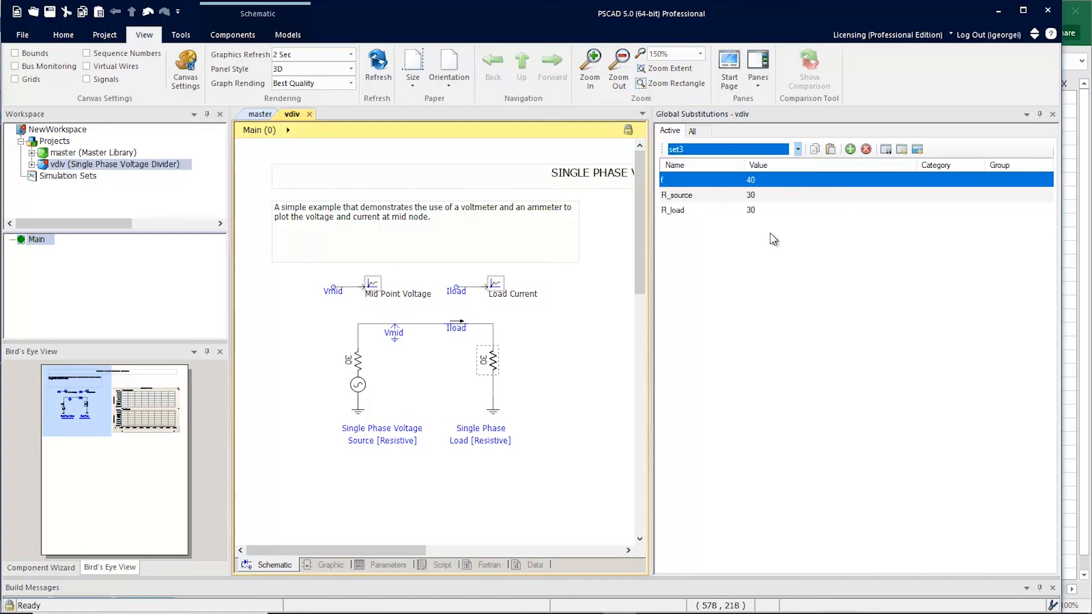